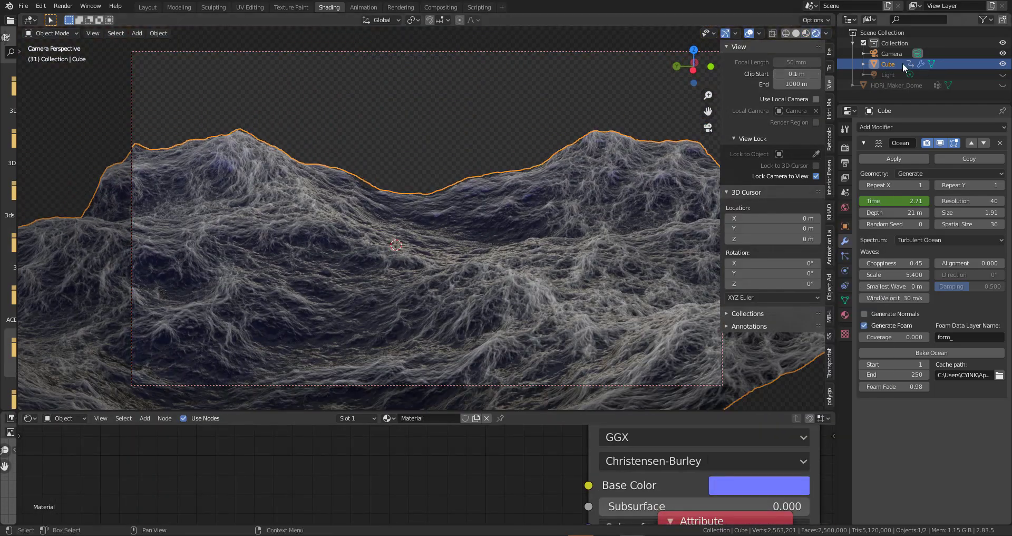
Step: Select the Camera, reframe its view of the ocean and render it with Cycles, then start a new default scene
left_click(893, 54)
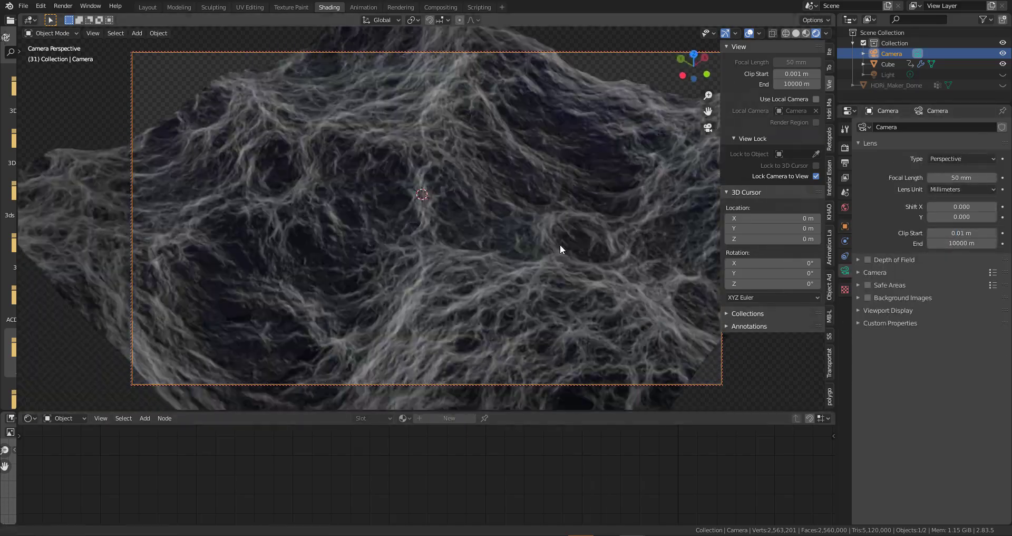
left_click_drag(562, 250, 520, 320)
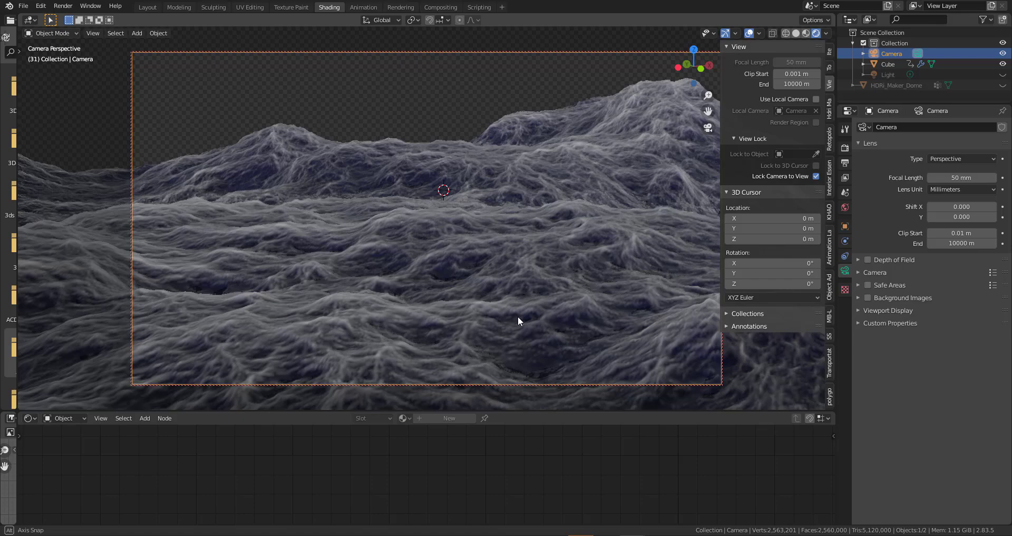
left_click(962, 127)
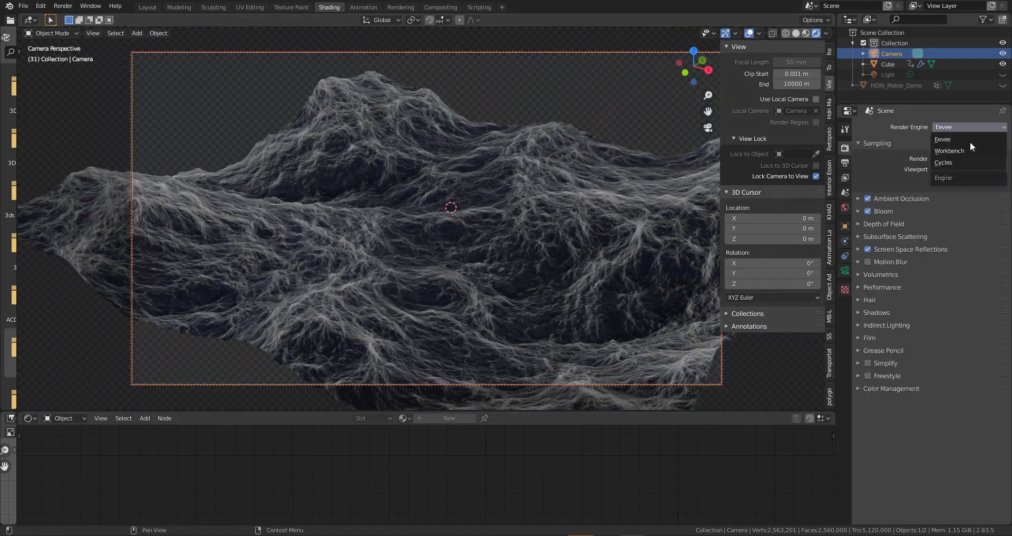
left_click(943, 162)
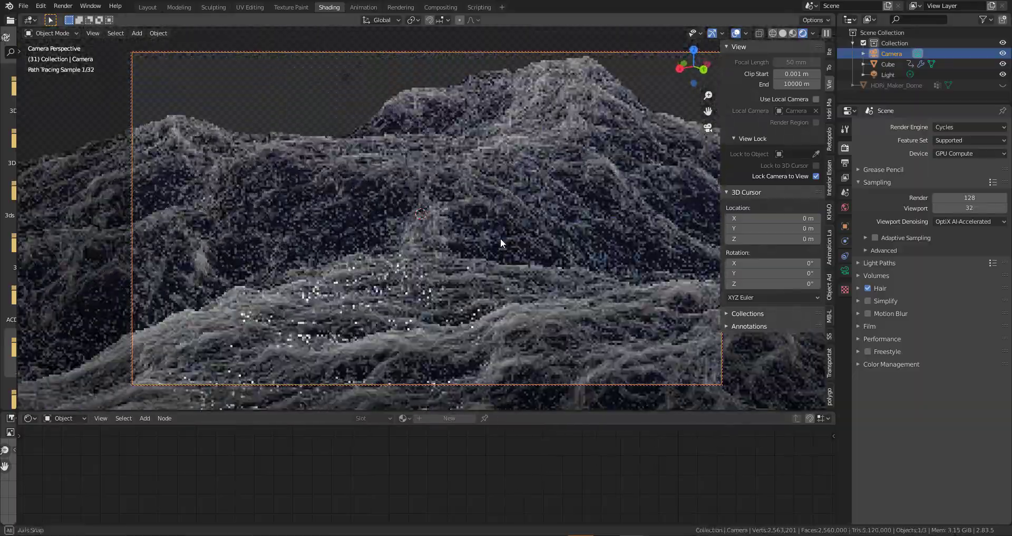
left_click(147, 8)
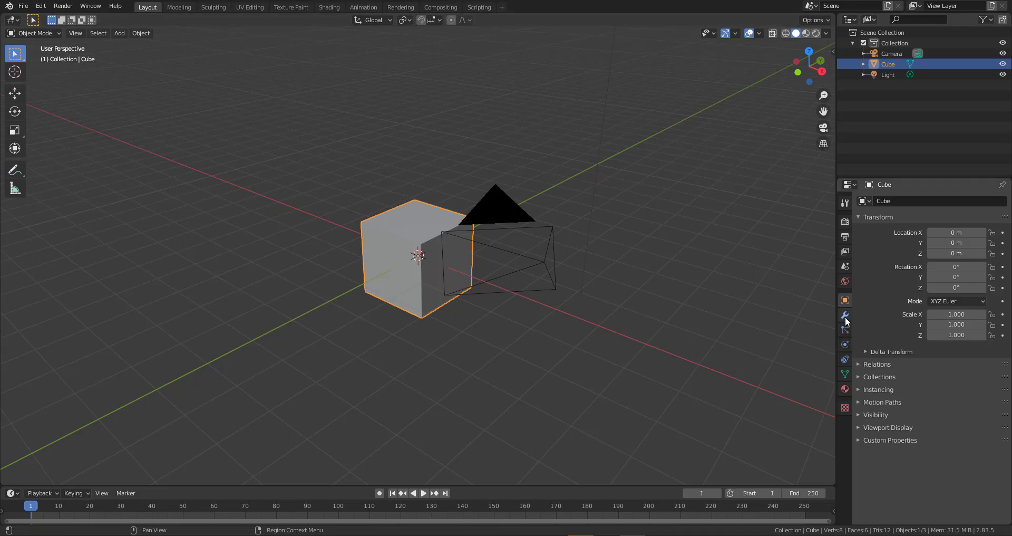
Step: Give the default cube an Ocean modifier from Modifier Properties
left_click(845, 315)
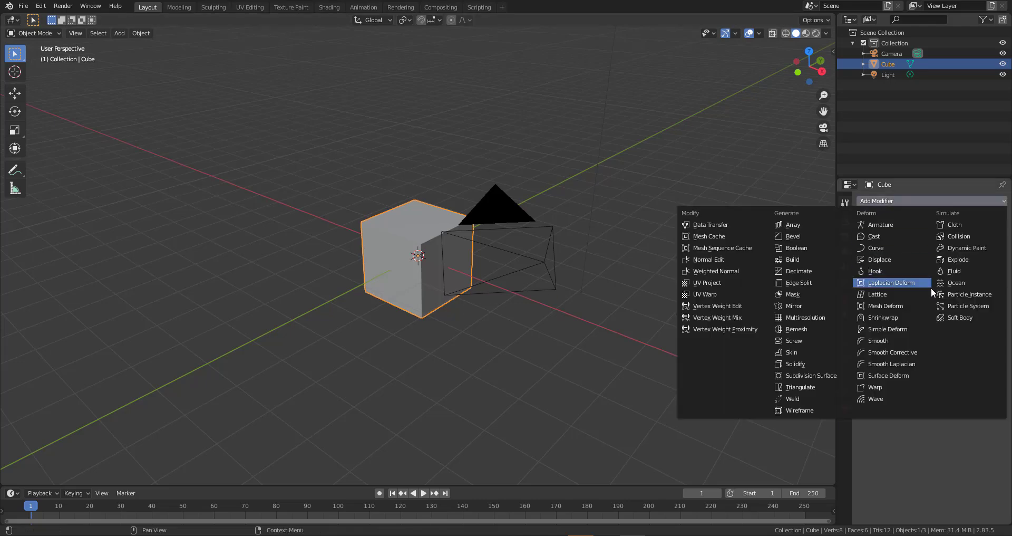
left_click(954, 282)
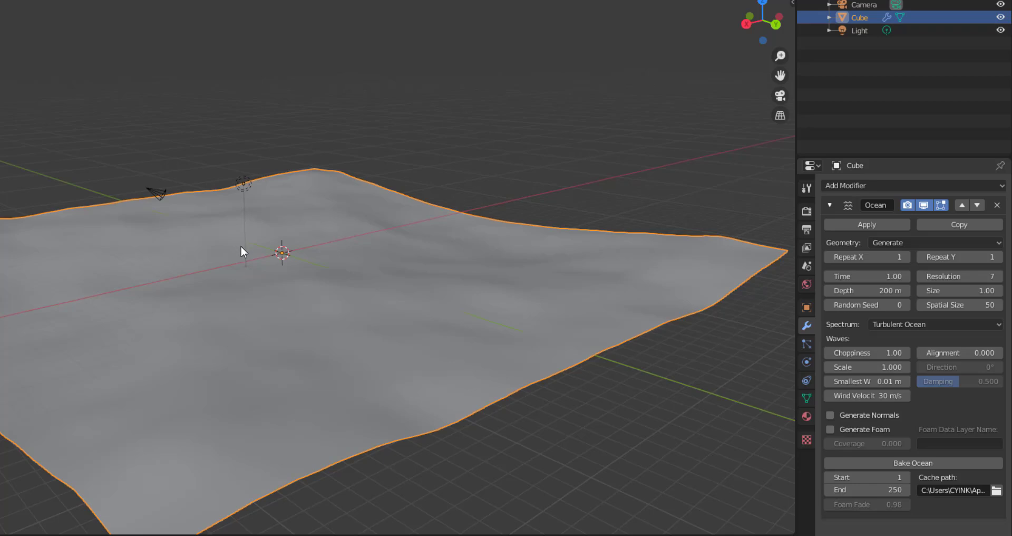
mouse_move(867, 381)
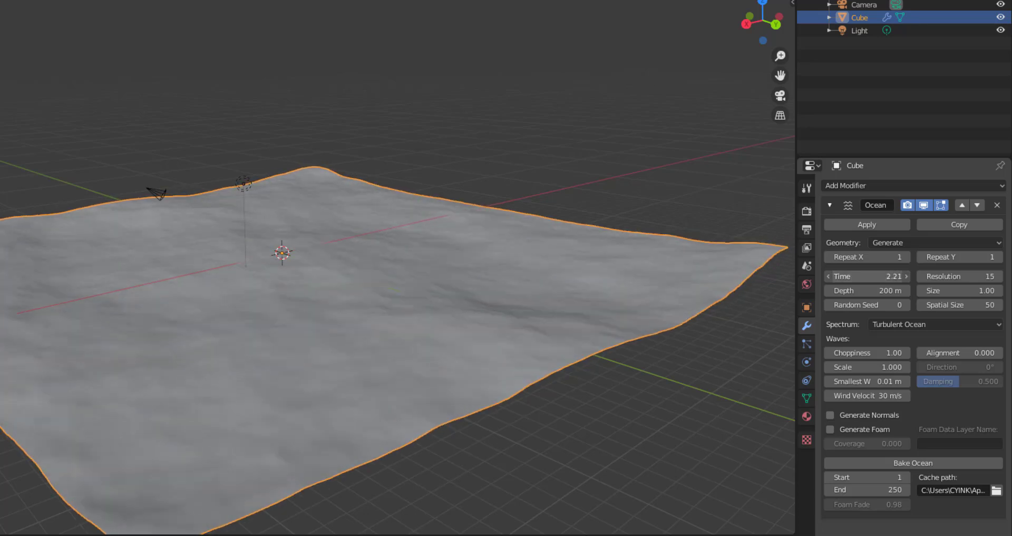
Step: Nudge the Ocean modifier's Time field with its arrows until it reads 2.20
left_click(907, 275)
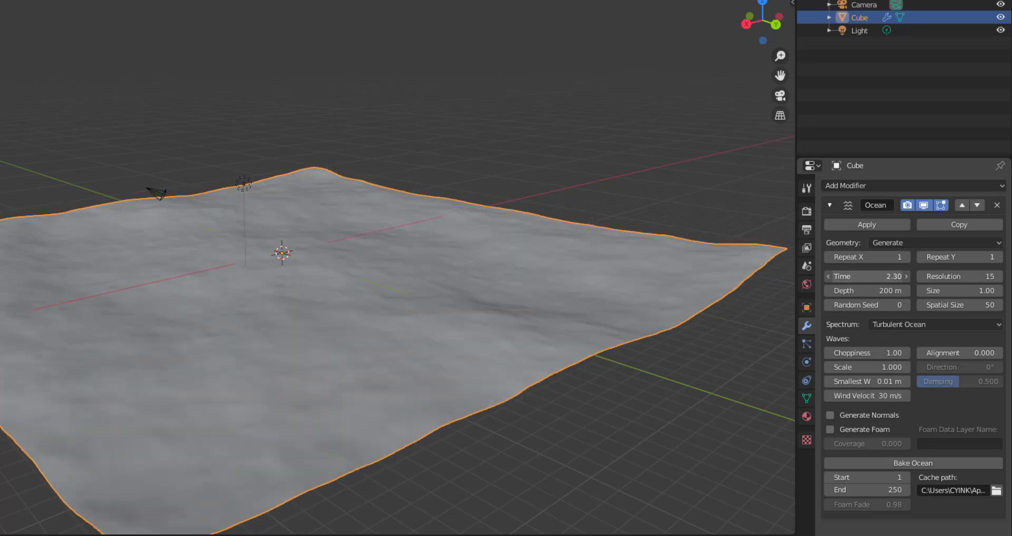
left_click(829, 276)
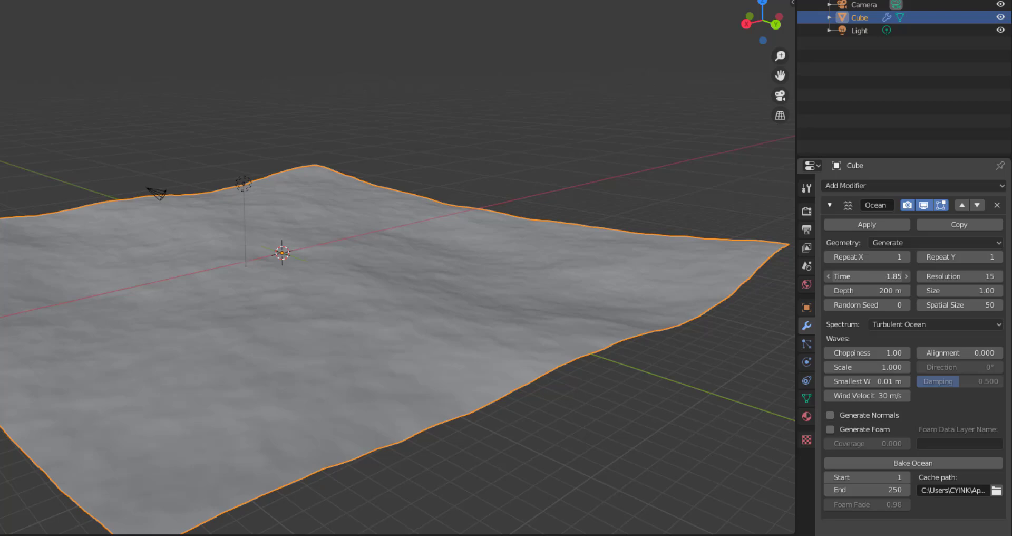
left_click(868, 276)
type("2.2")
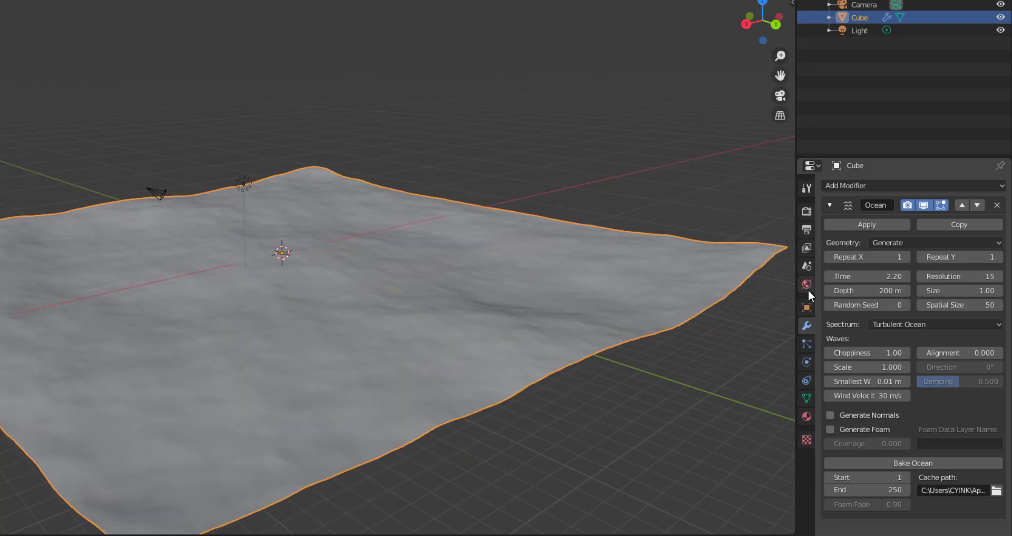
left_click(934, 324)
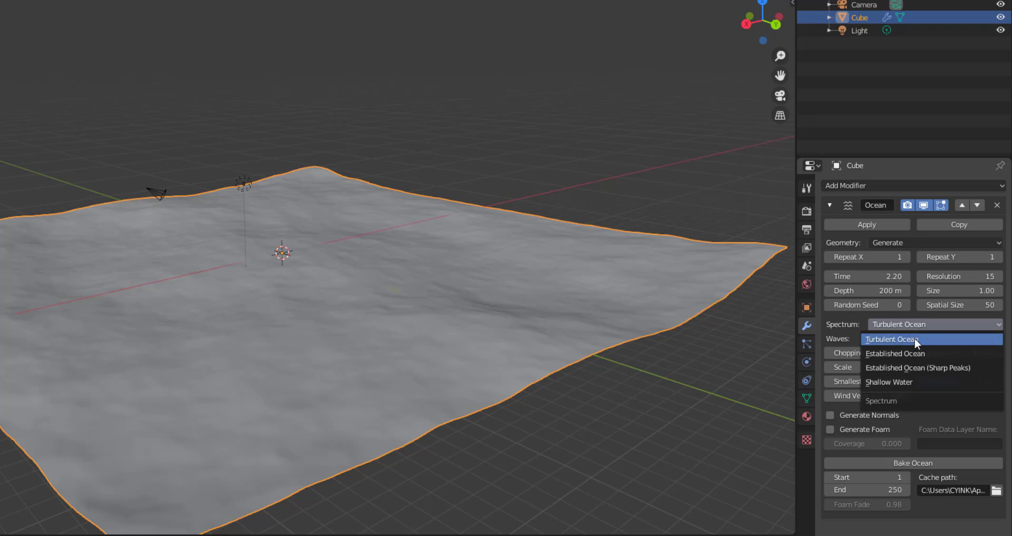
mouse_move(916, 367)
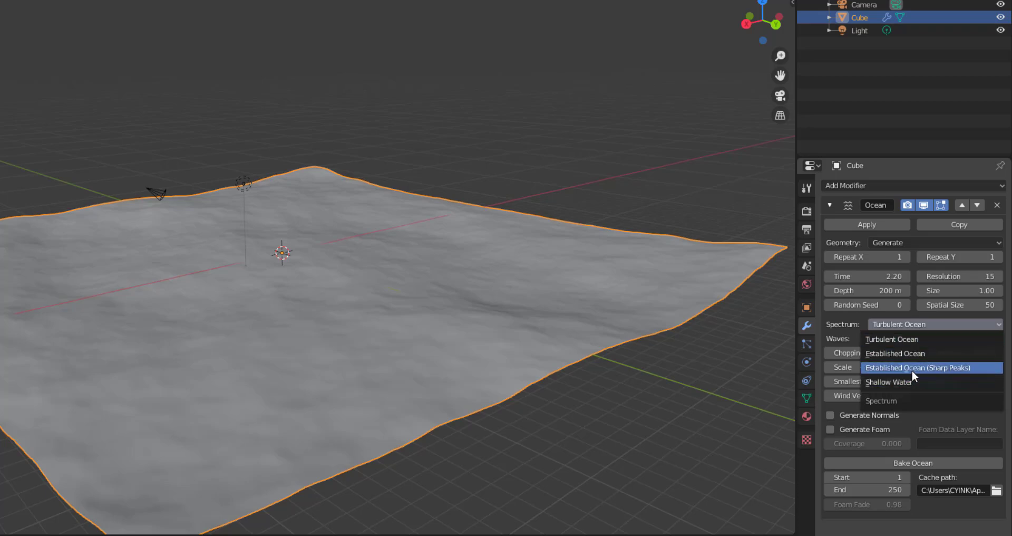
mouse_move(891, 382)
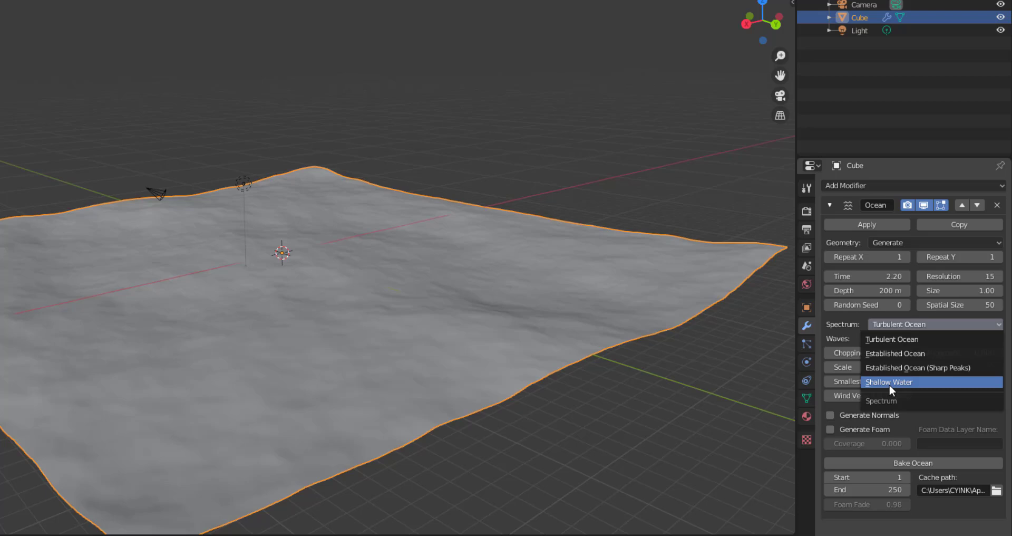
mouse_move(917, 367)
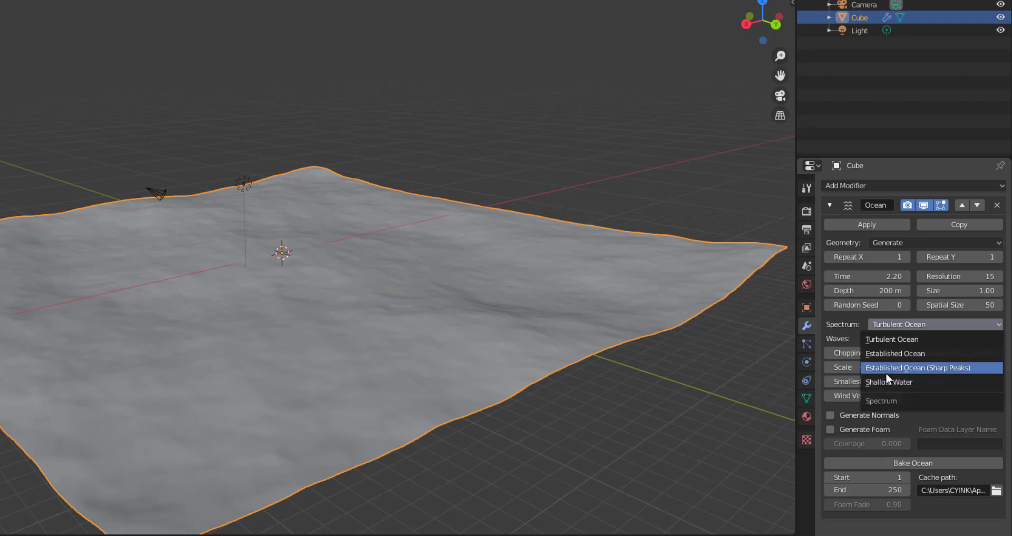
left_click(917, 367)
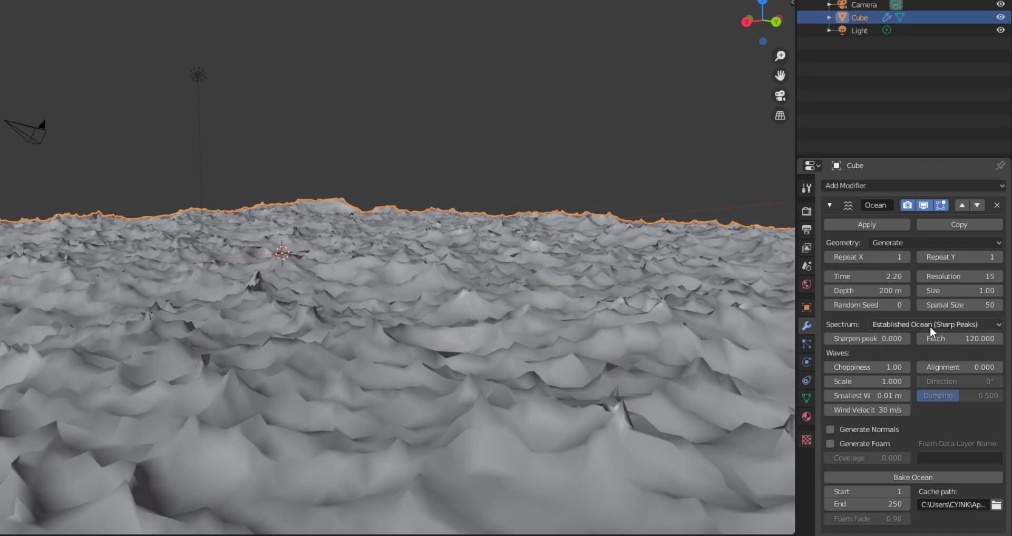
left_click(928, 324)
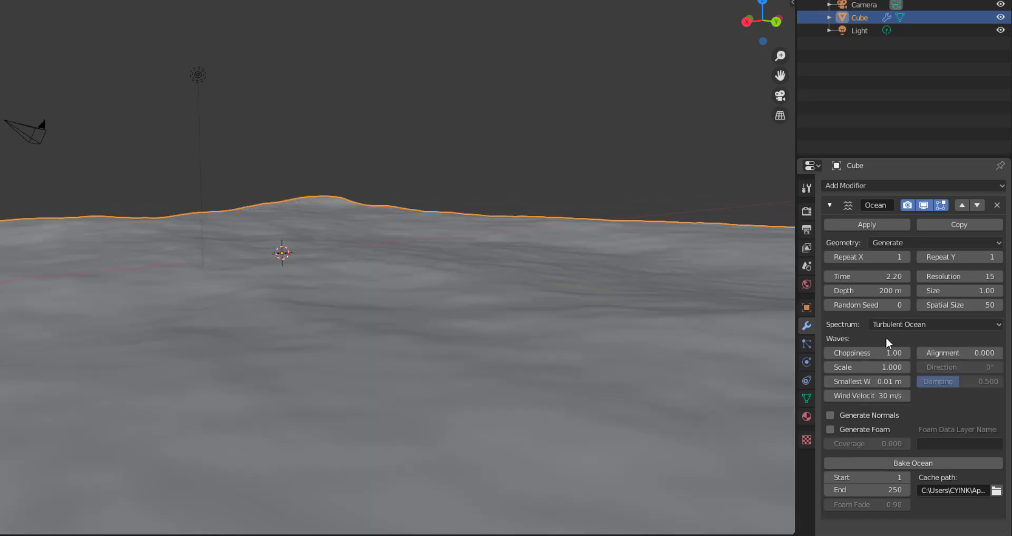
left_click(935, 323)
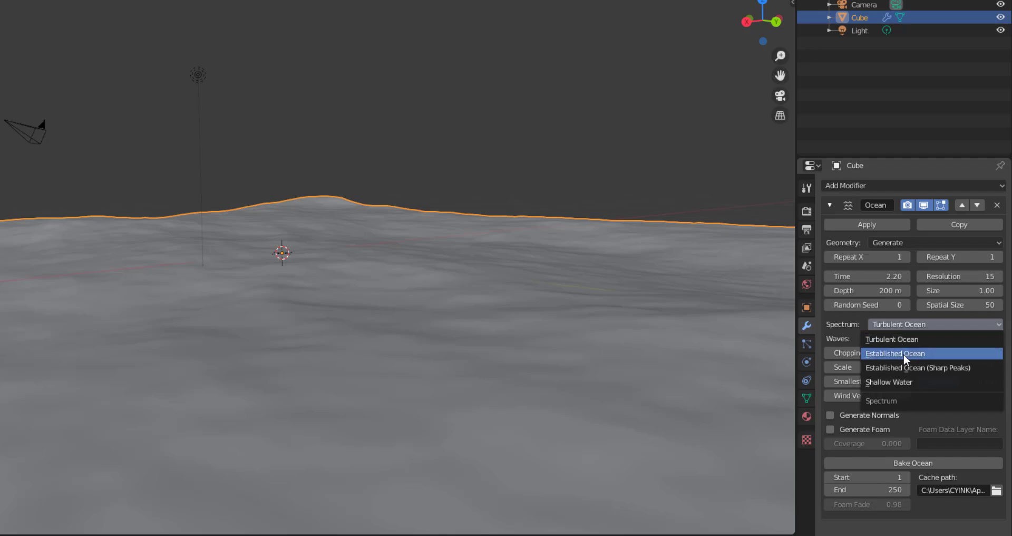
left_click(896, 352)
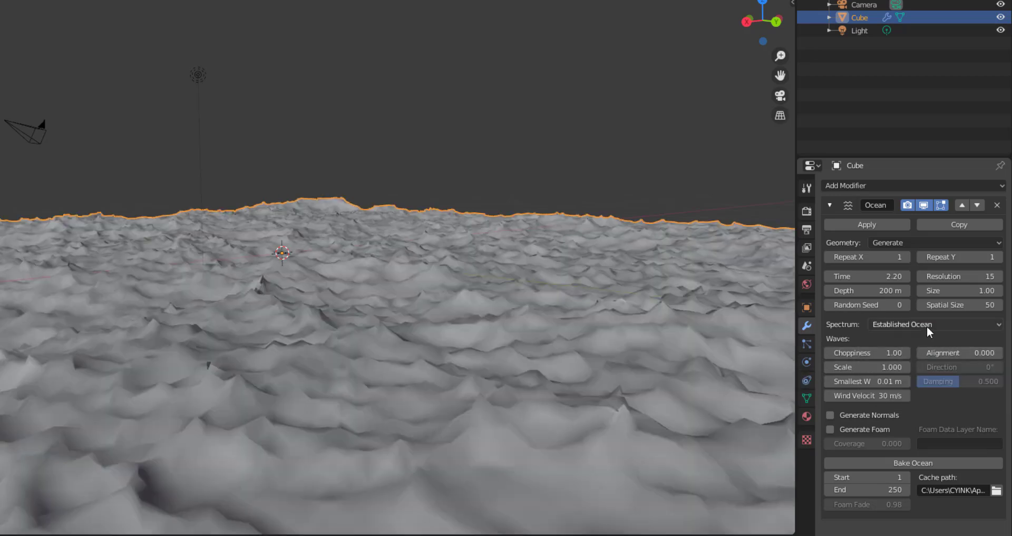
mouse_move(930, 329)
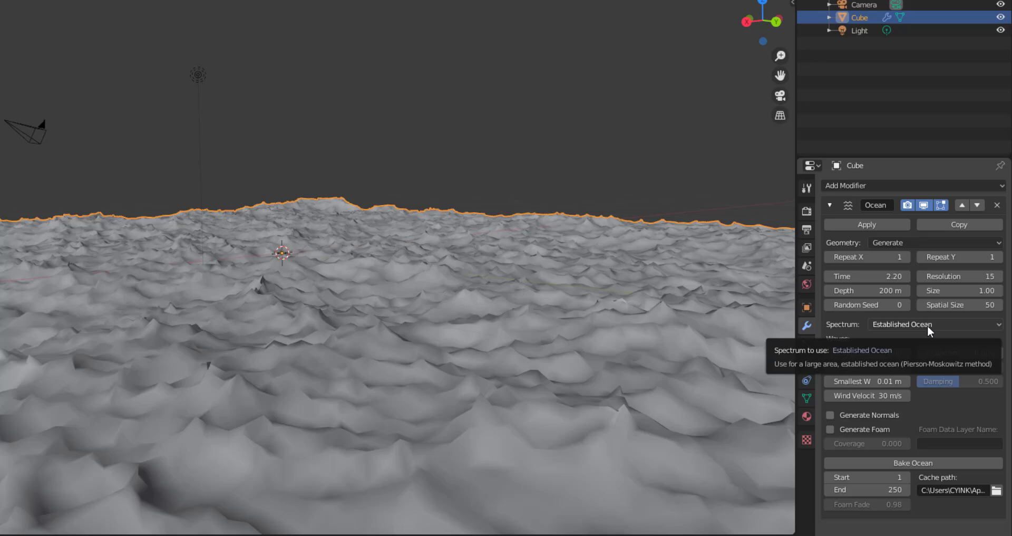
left_click(934, 324)
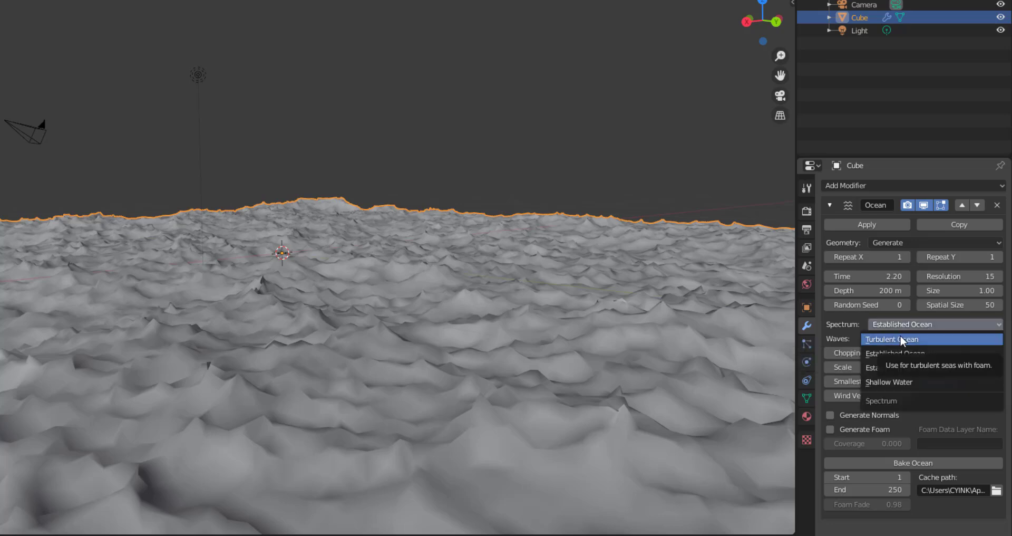
left_click(904, 338)
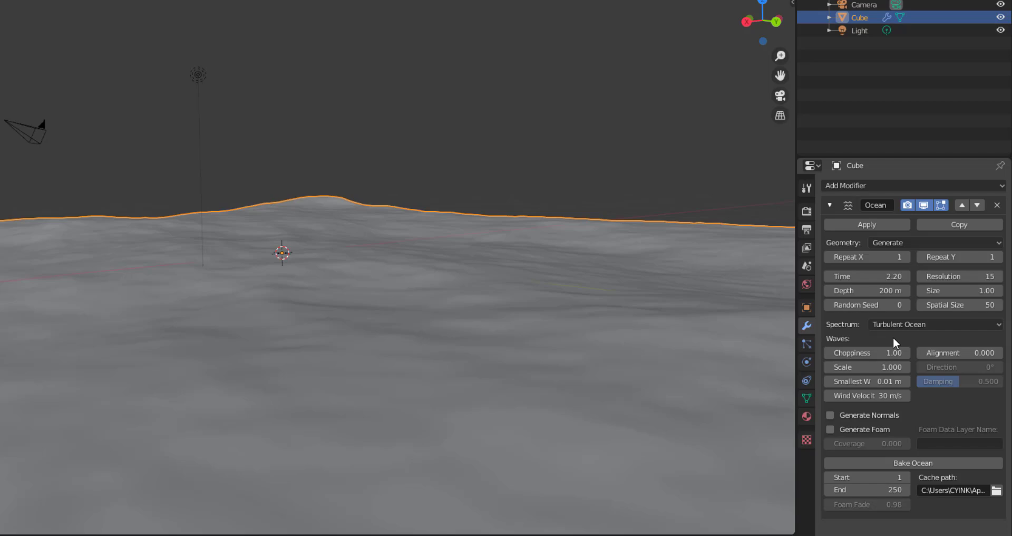
mouse_move(927, 364)
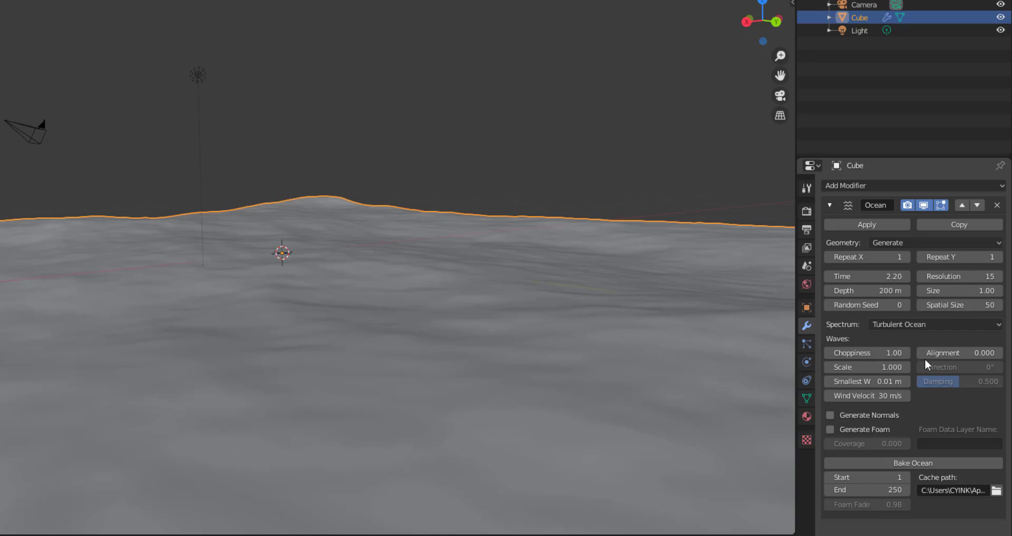
mouse_move(891, 414)
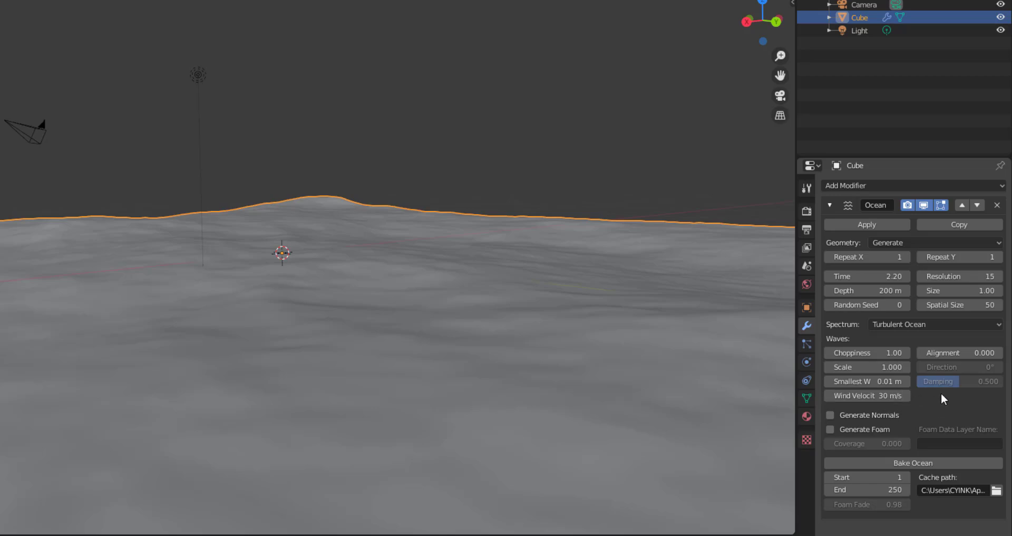
mouse_move(867, 367)
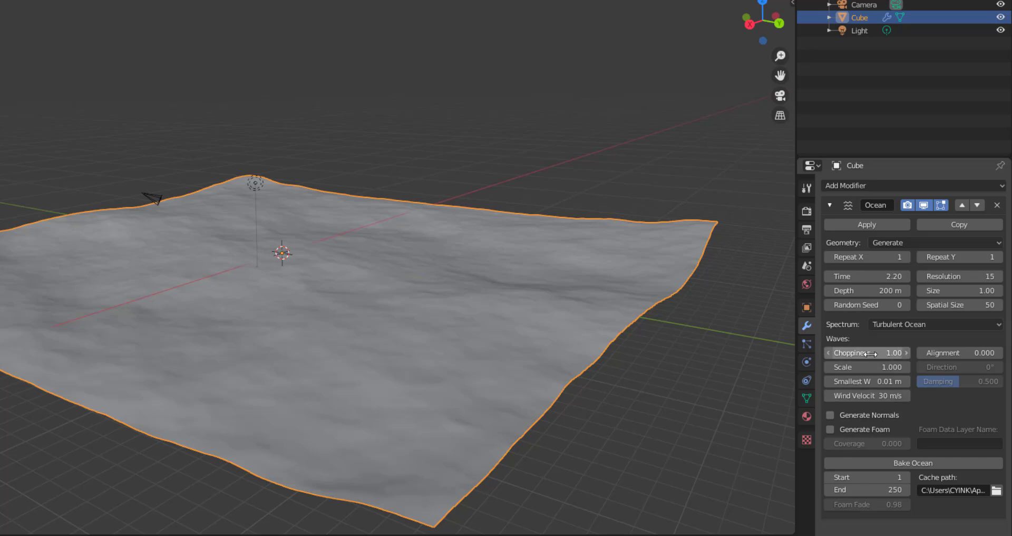
Step: Tune the Turbulent Ocean's Choppiness to 0.45 and wave Scale to 2.9
left_click_drag(891, 353, 840, 352)
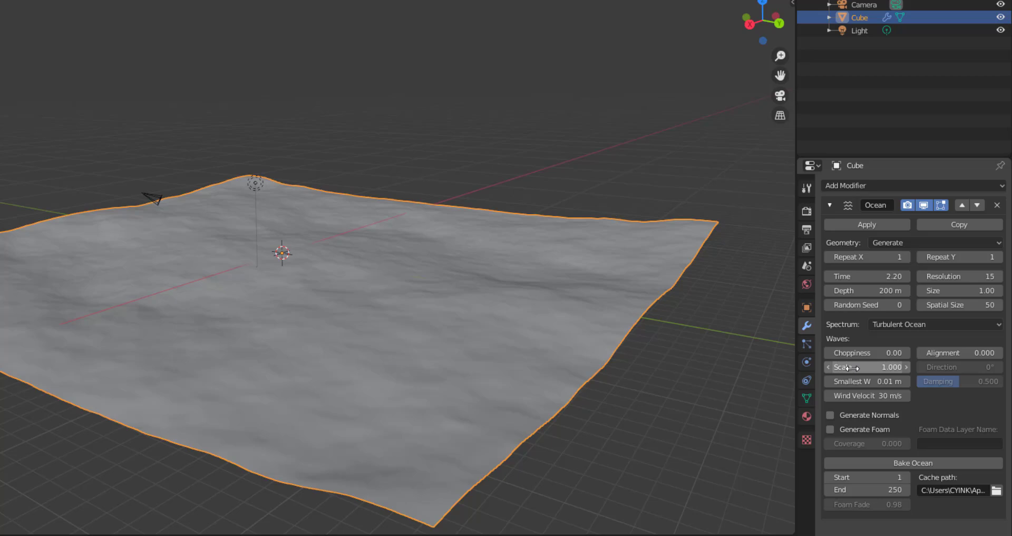
mouse_move(867, 367)
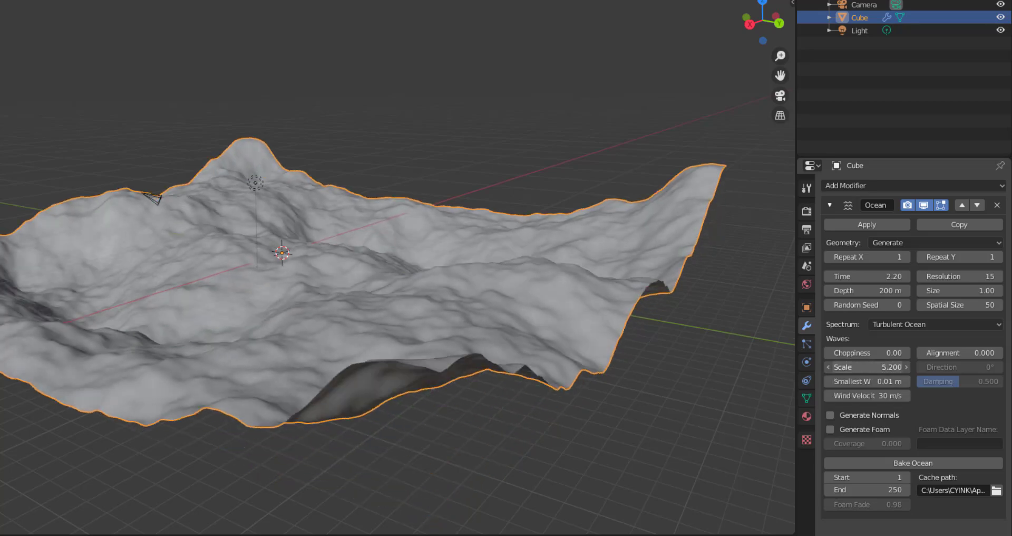
left_click_drag(867, 367, 917, 367)
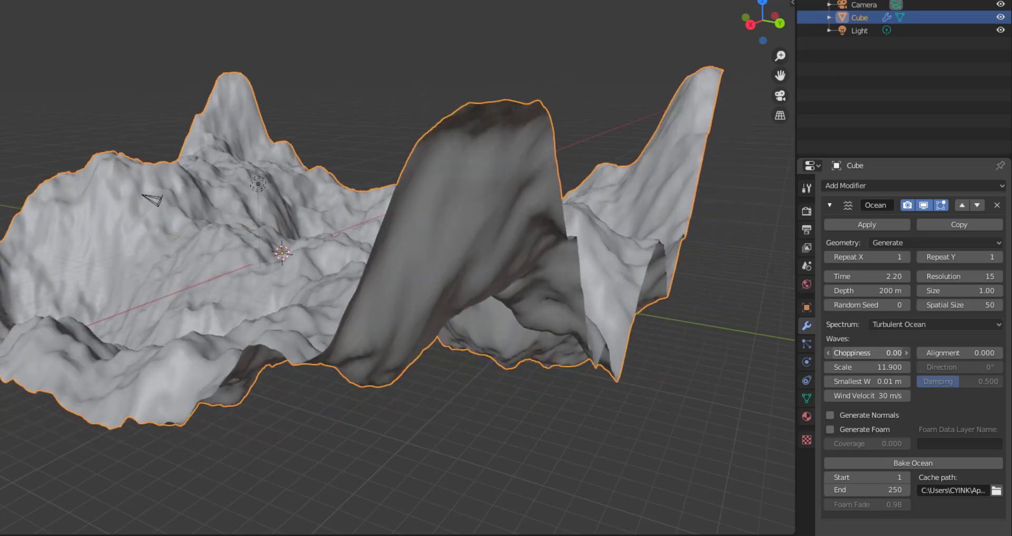
left_click_drag(904, 367, 867, 367)
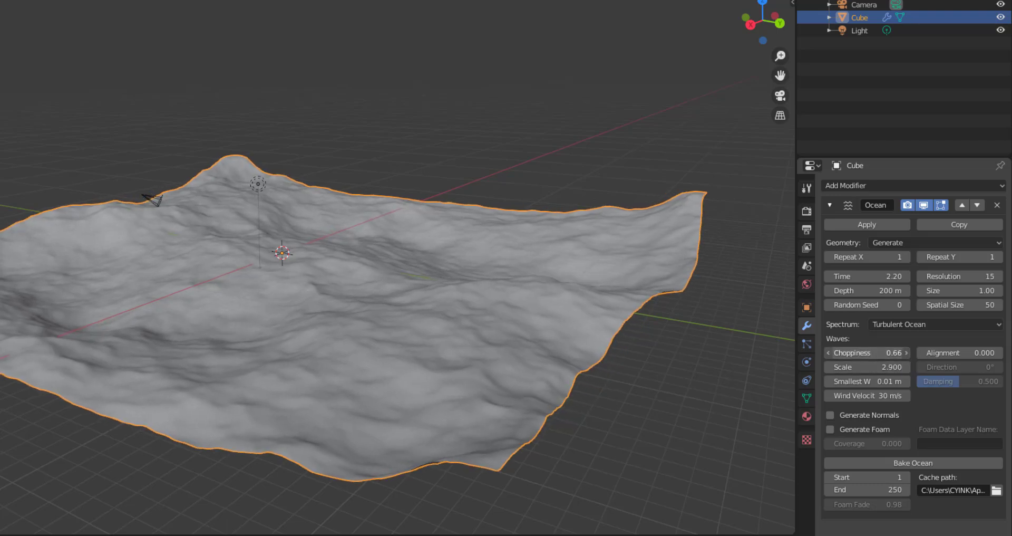
left_click_drag(891, 352, 865, 352)
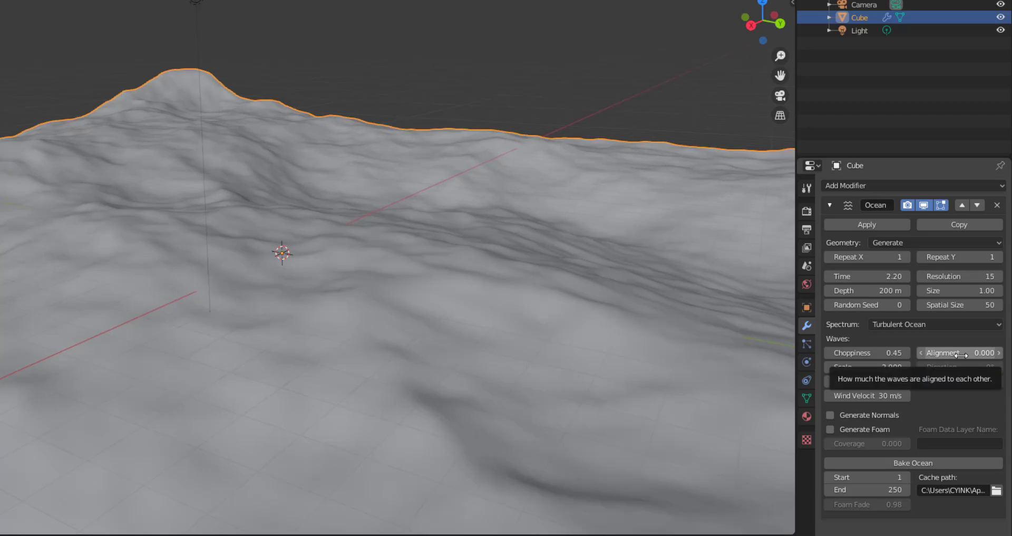
mouse_move(865, 381)
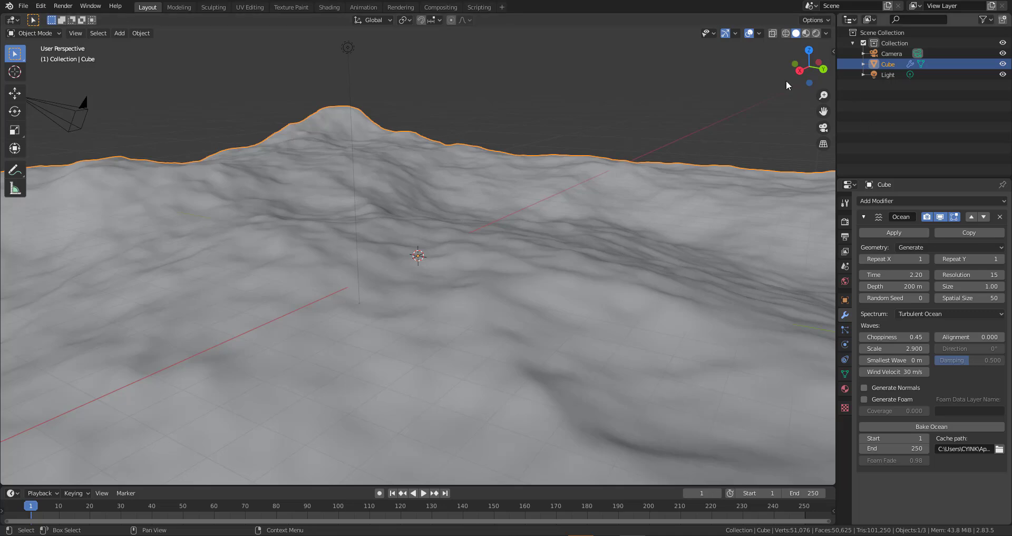
Step: With the wireframe overlay on, set wave Scale 5.4, smallest wave 0 and Alignment 8.3
left_click(760, 33)
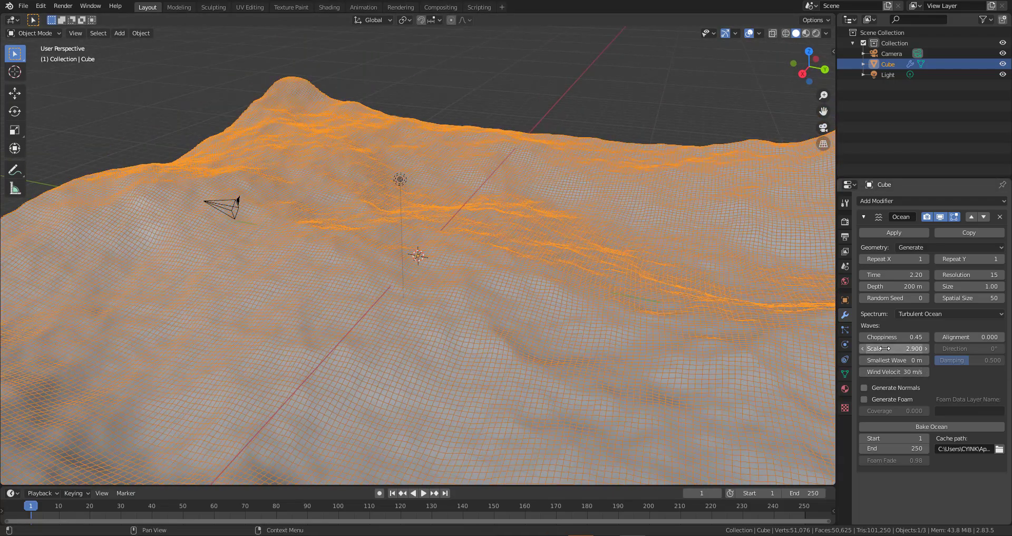
left_click_drag(893, 350, 924, 349)
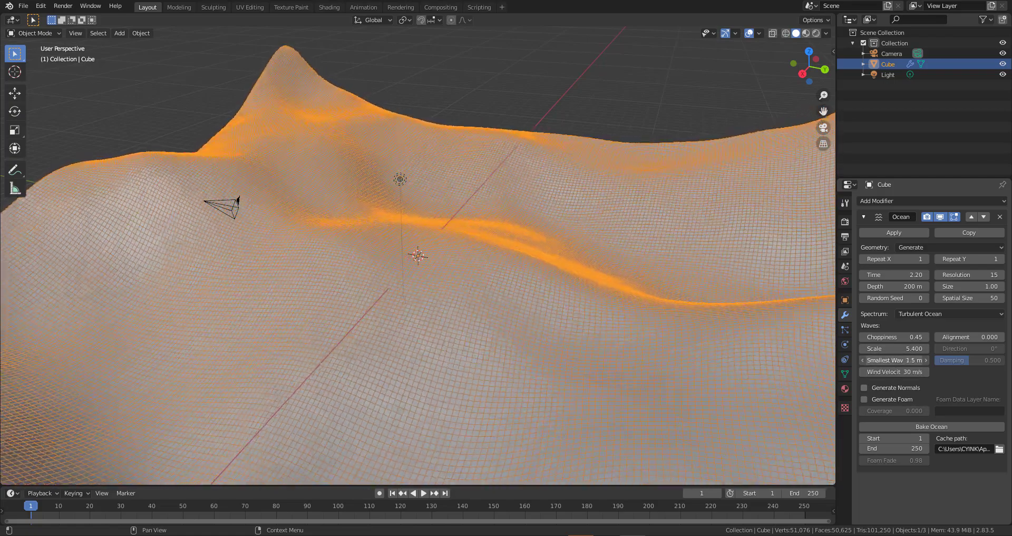
left_click(893, 360)
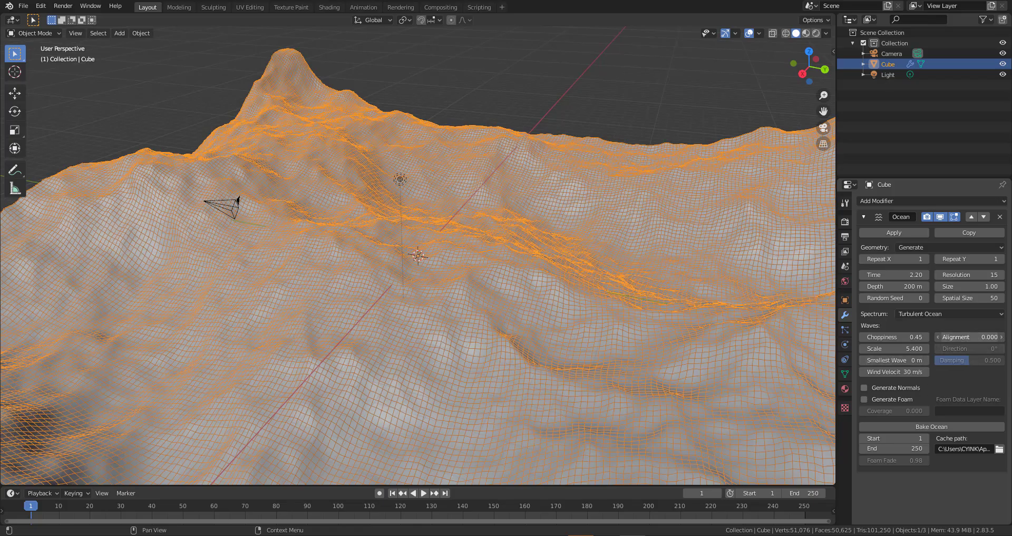
left_click_drag(961, 336, 982, 337)
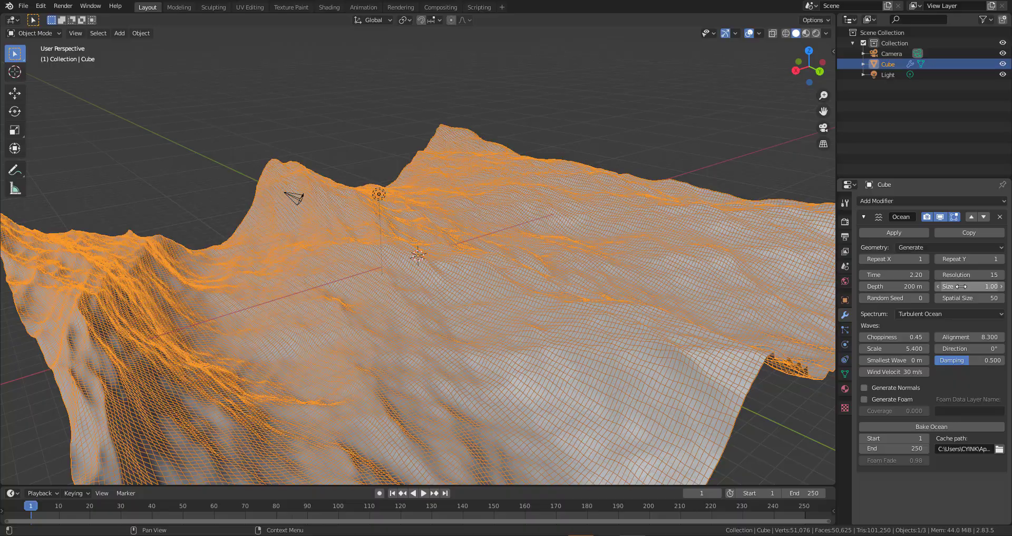
Step: Enlarge the ocean Size to 1.91 and raise Depth to 21 m
left_click_drag(968, 286, 982, 286)
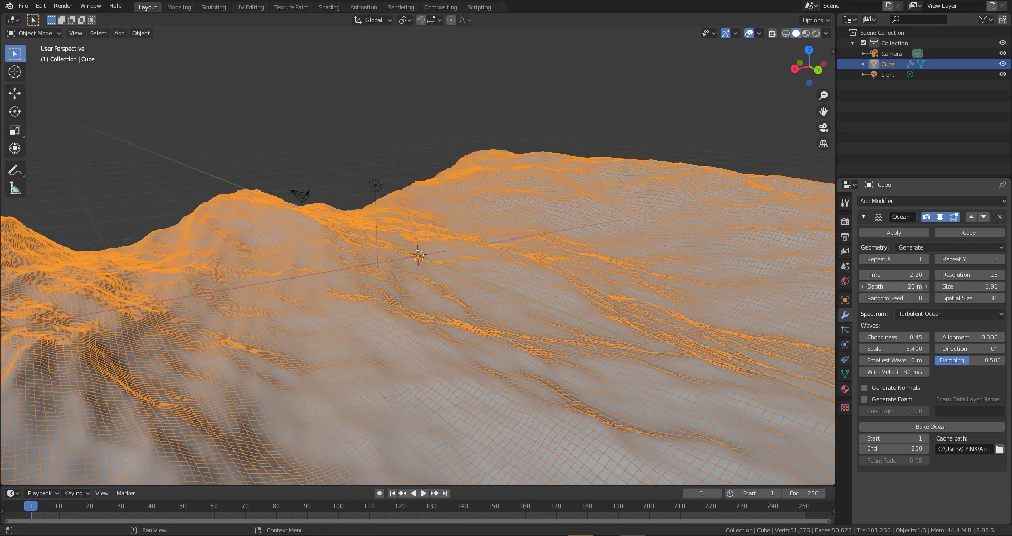
left_click(913, 286)
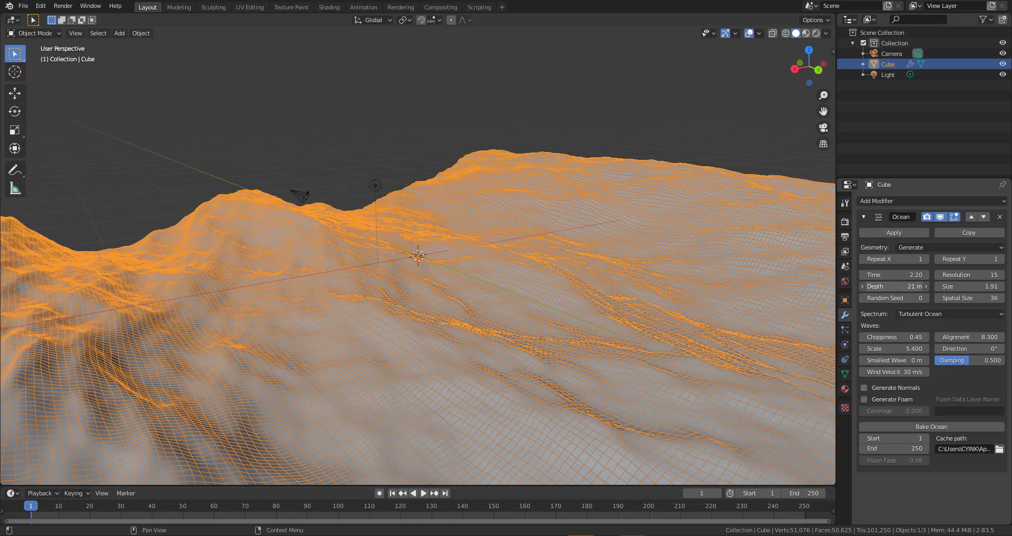
left_click_drag(420, 259, 529, 260)
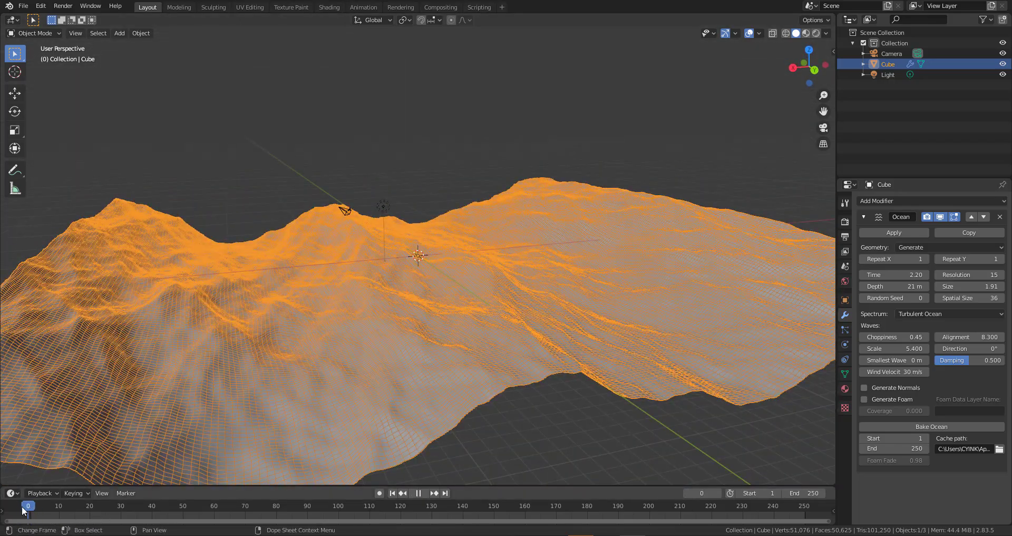
Step: Keyframe Time 2.2 at frame 1, then jump to frame 250 and set Time to 15
left_click(30, 505)
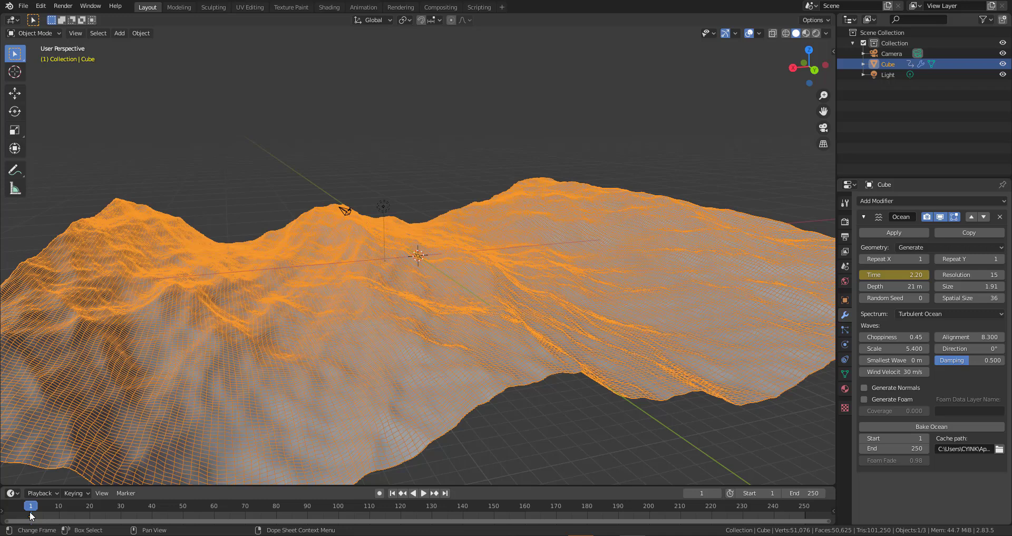
left_click(424, 492)
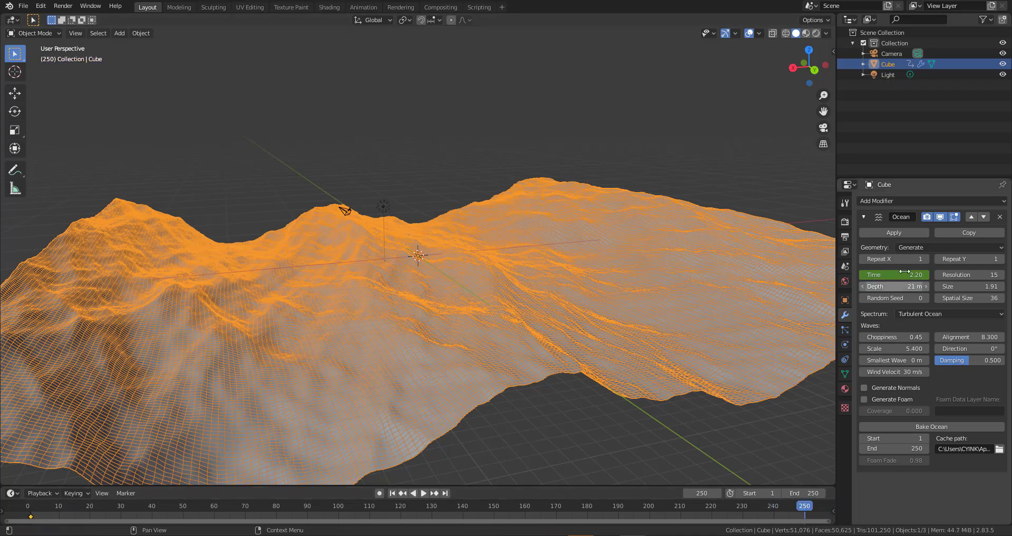
double_click(894, 275)
type("10")
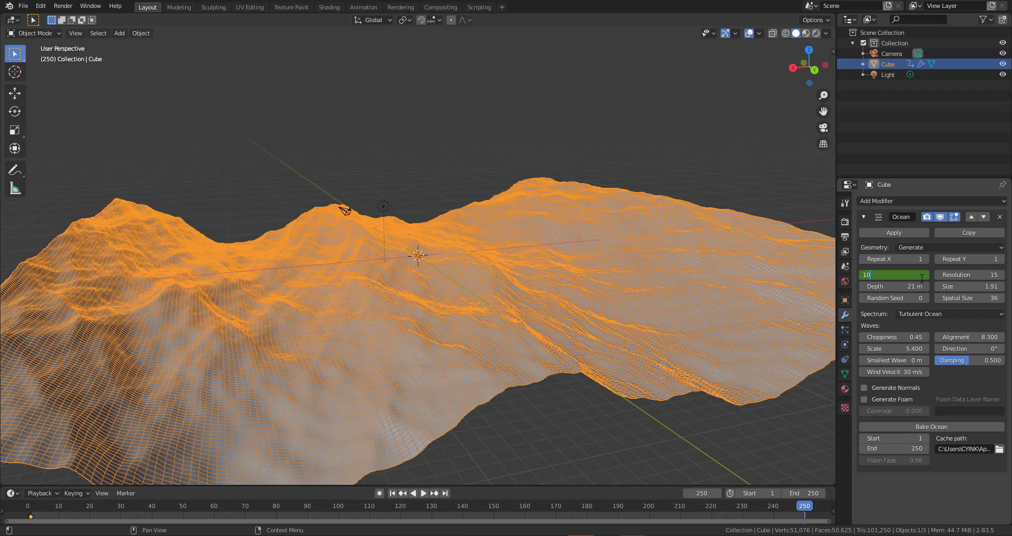
type("15.00")
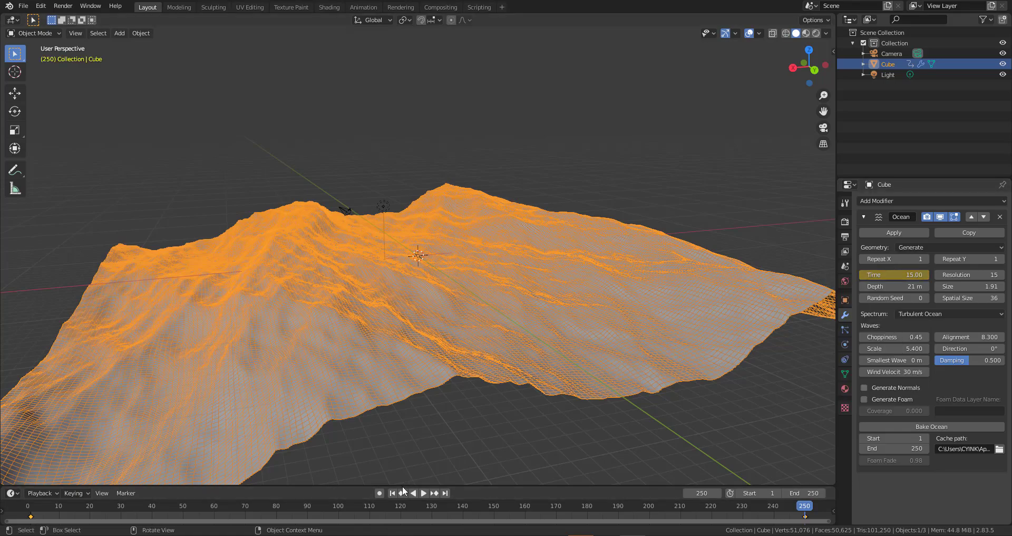
Step: Play the ocean animation without the wireframe overlay and pause it at frame 107
left_click(424, 492)
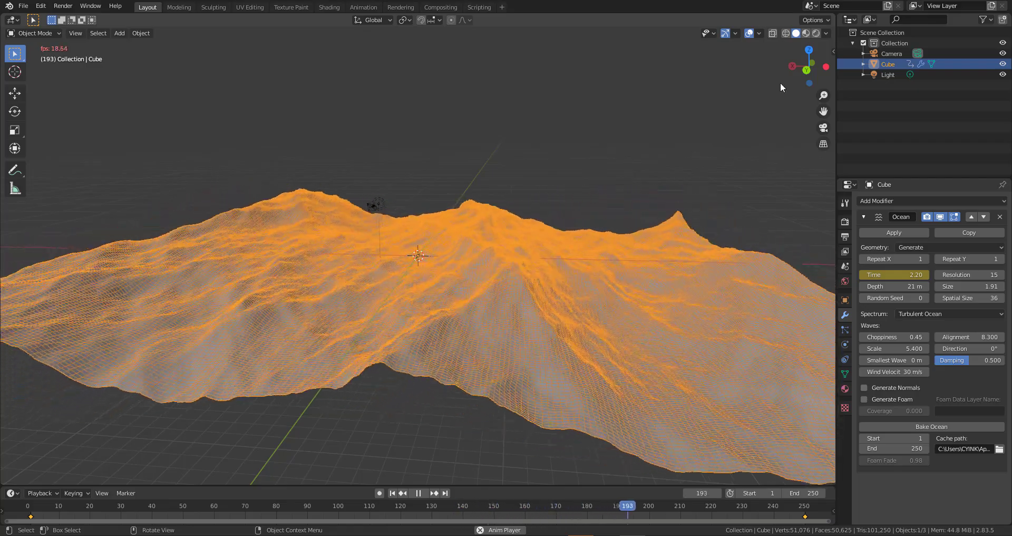
left_click(758, 33)
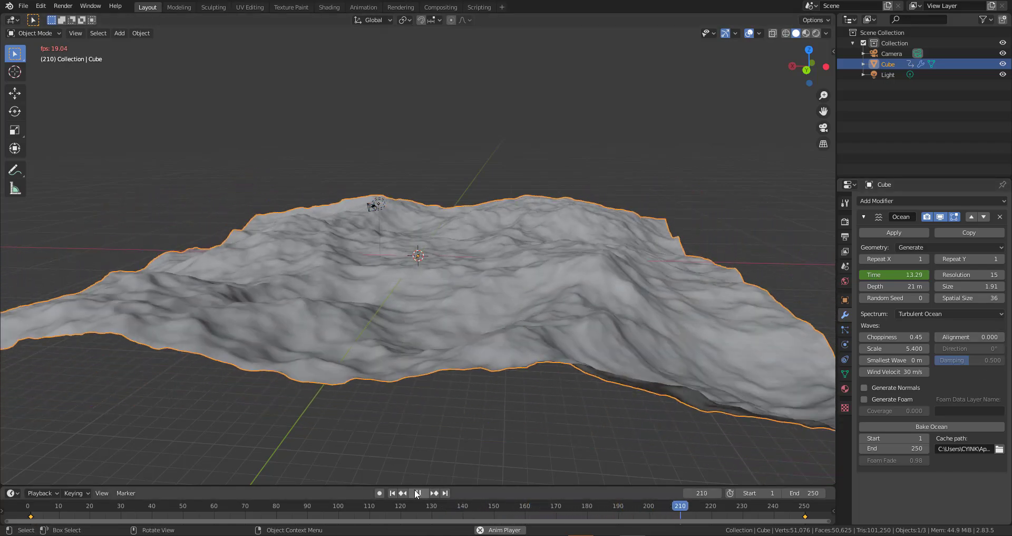
left_click(418, 492)
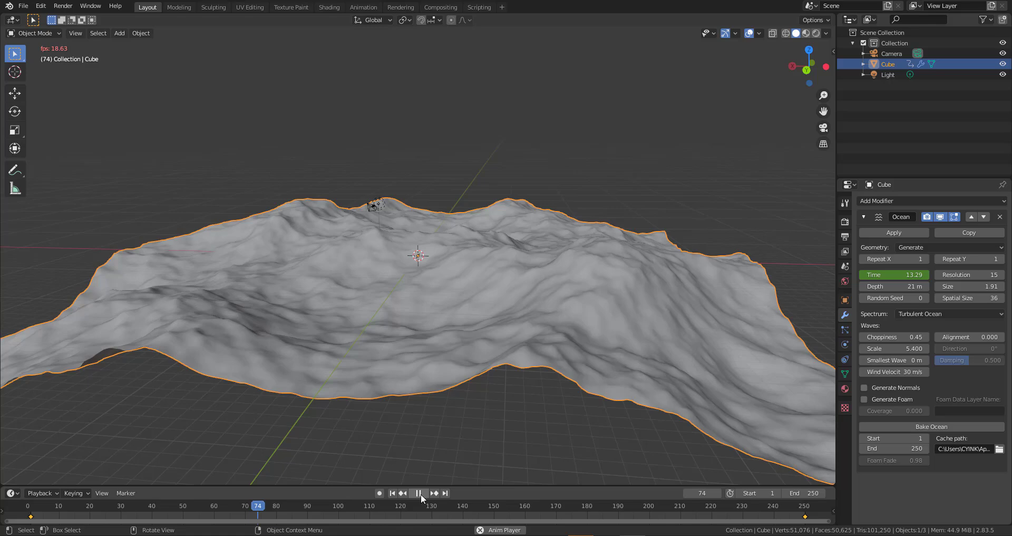
left_click(418, 493)
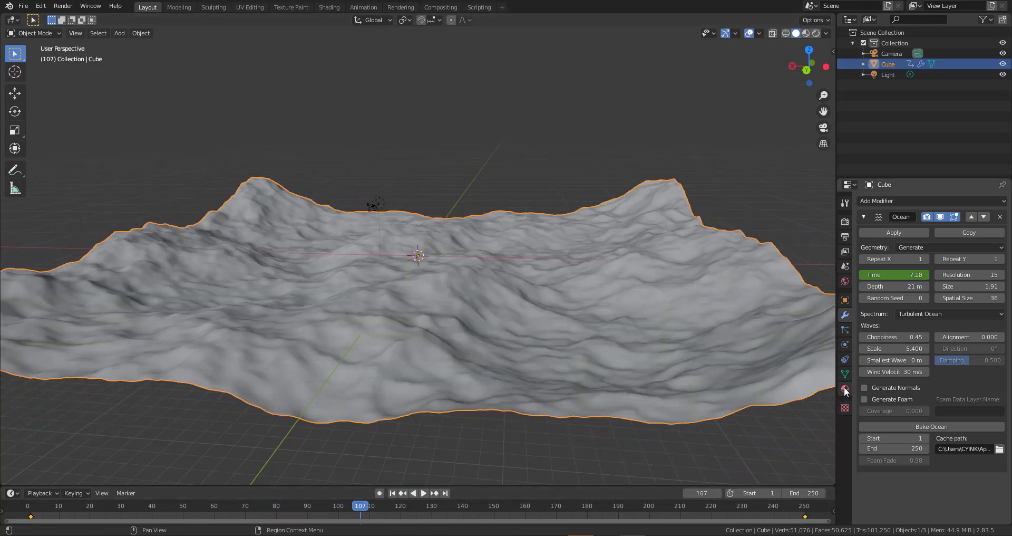
mouse_move(845, 389)
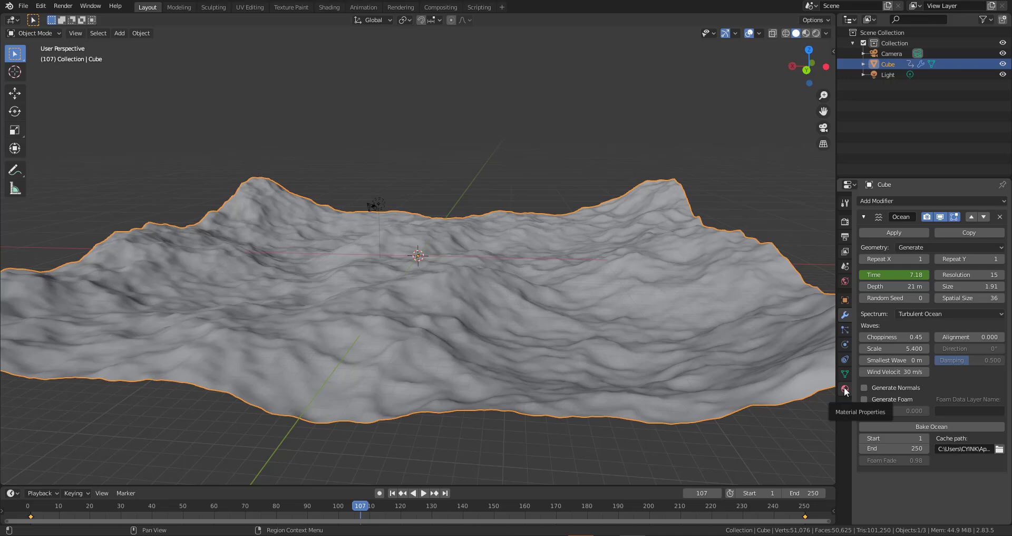
Step: Set the ocean material's Transmission to 1.0 and Roughness to 0.15
left_click(845, 388)
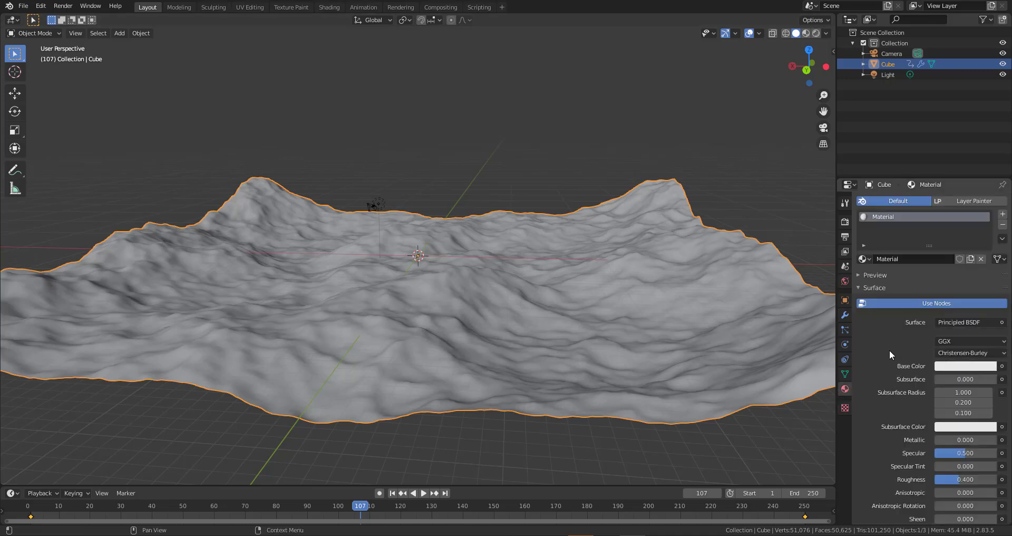
scroll("down", 3)
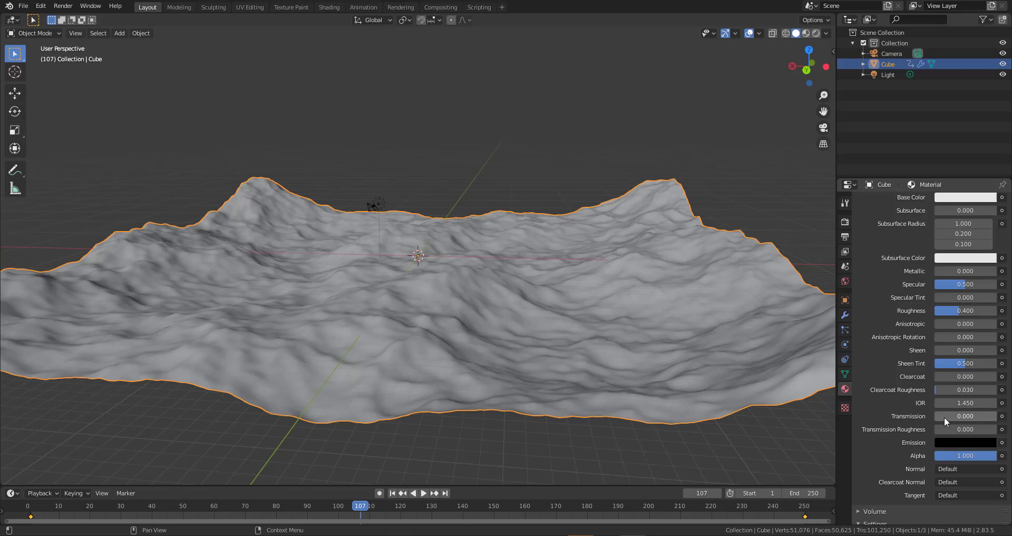
left_click(966, 416)
type("1.000")
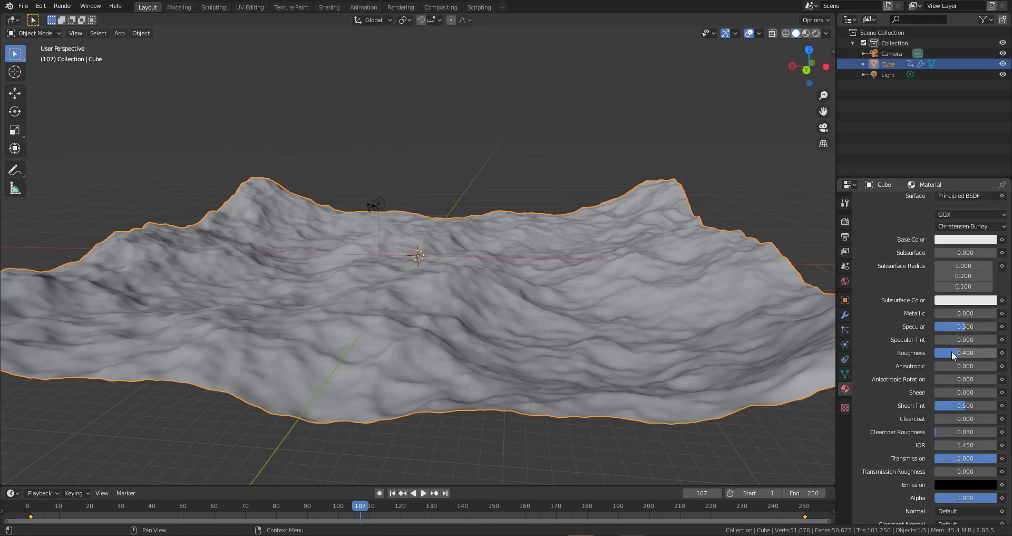
left_click_drag(969, 352, 946, 352)
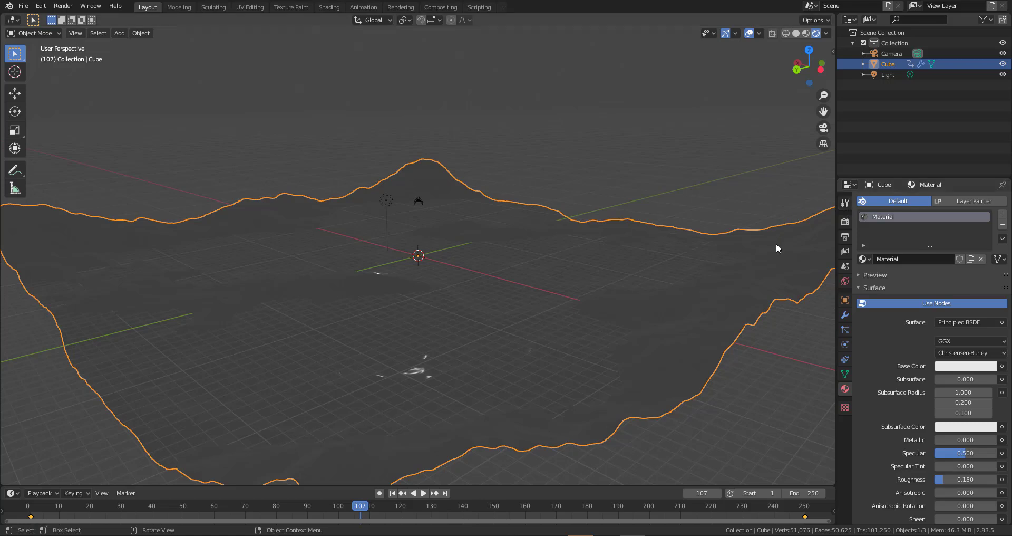
mouse_move(747, 220)
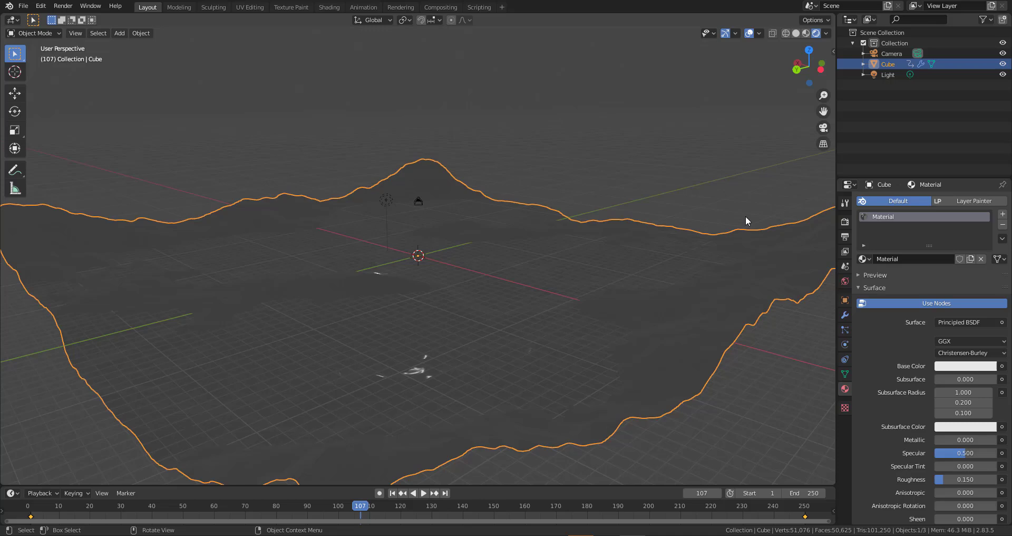
mouse_move(580, 134)
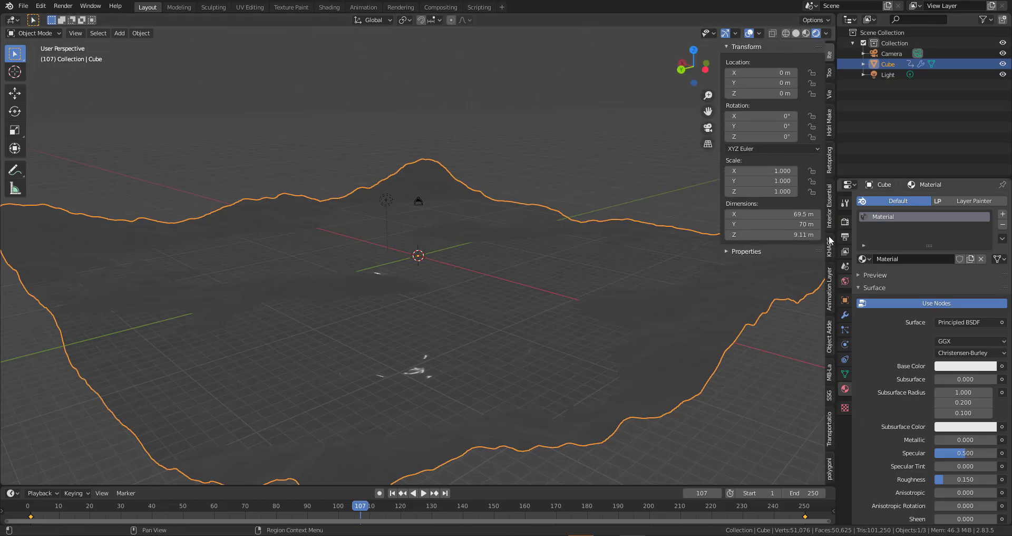
mouse_move(833, 127)
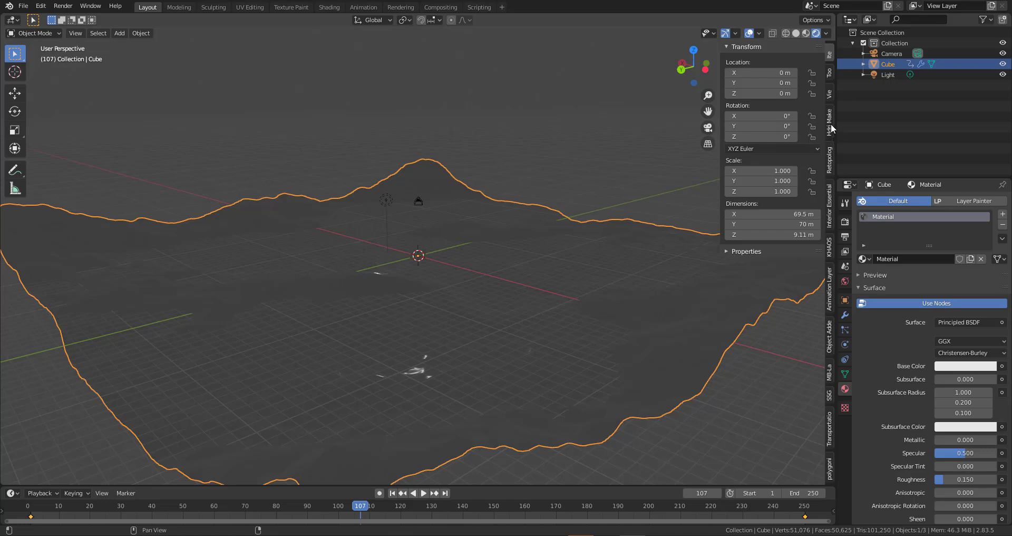
Step: Load a grass-and-rocks HDRI from HDRi Maker's User library around the ocean
left_click(829, 118)
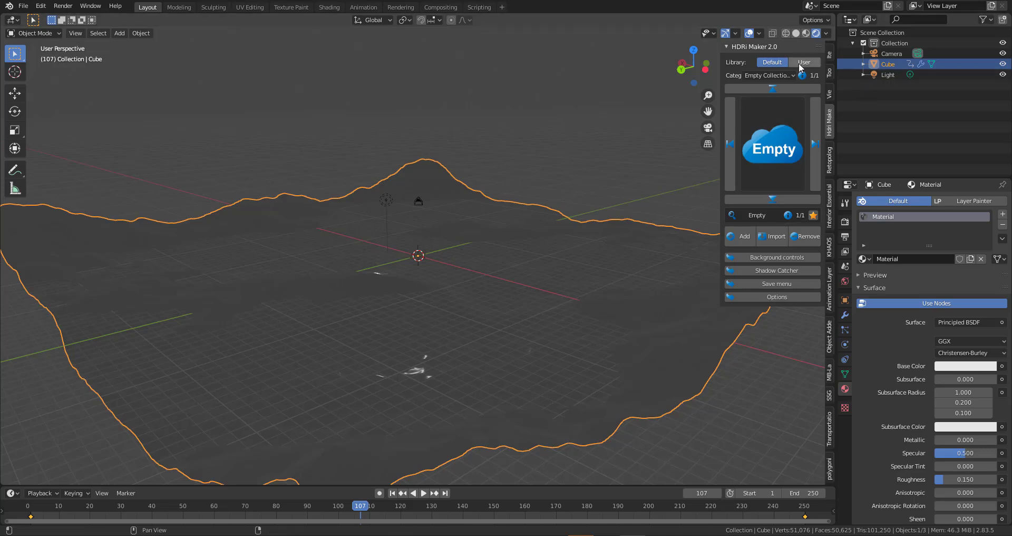
left_click(804, 62)
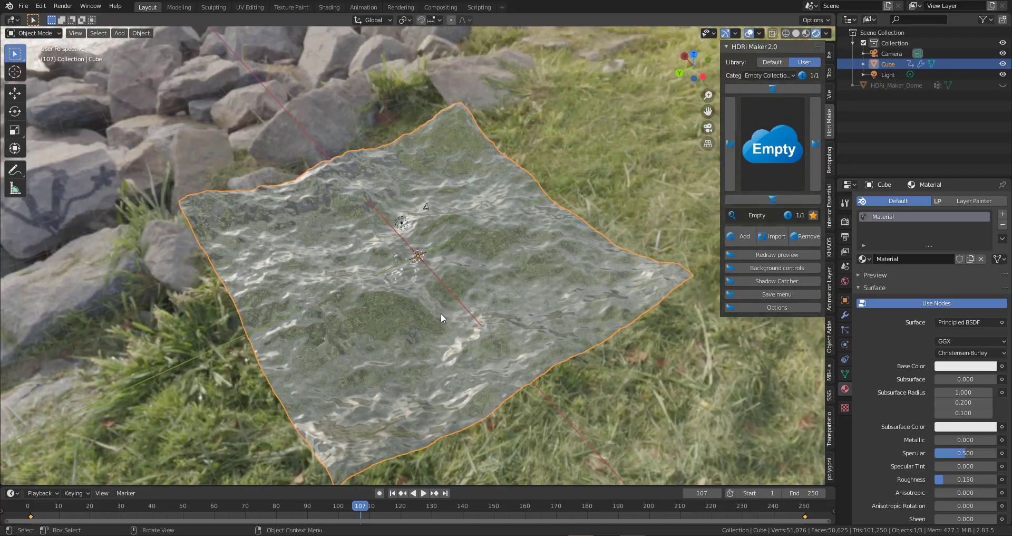
Step: Tick Transp Background in HDRi Maker's Background controls, keeping the environment reflections
left_click_drag(442, 318, 494, 290)
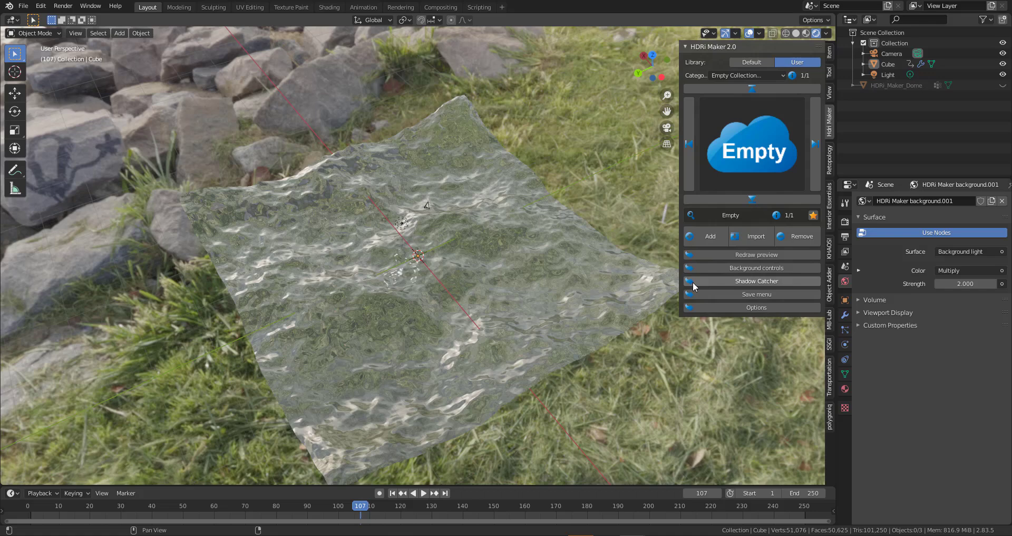
mouse_move(752, 280)
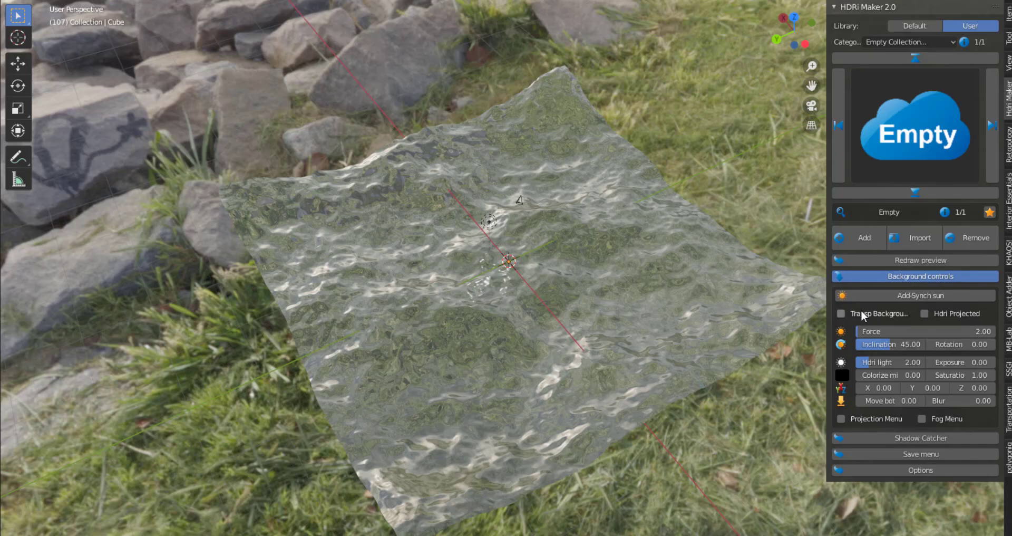
left_click(841, 313)
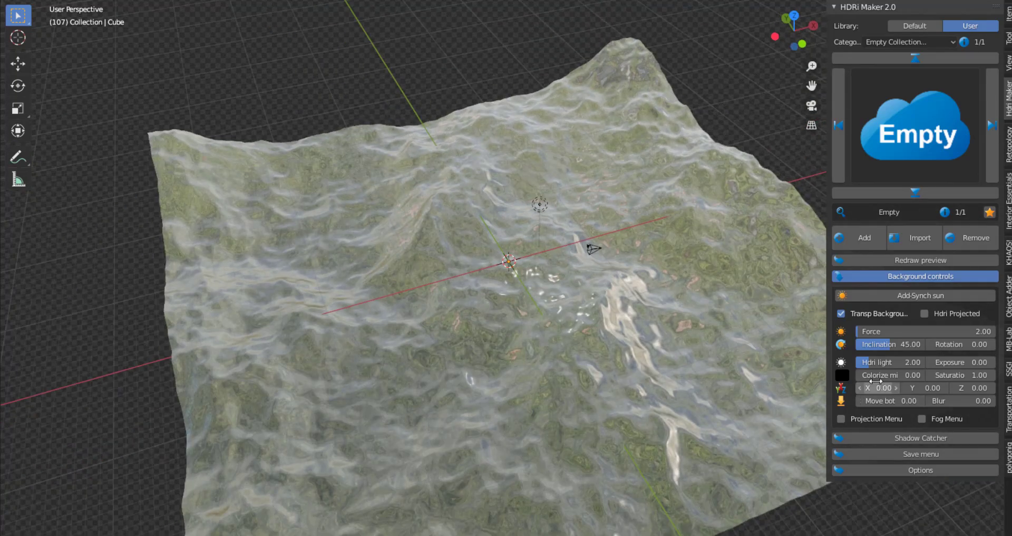
left_click_drag(878, 374, 910, 375)
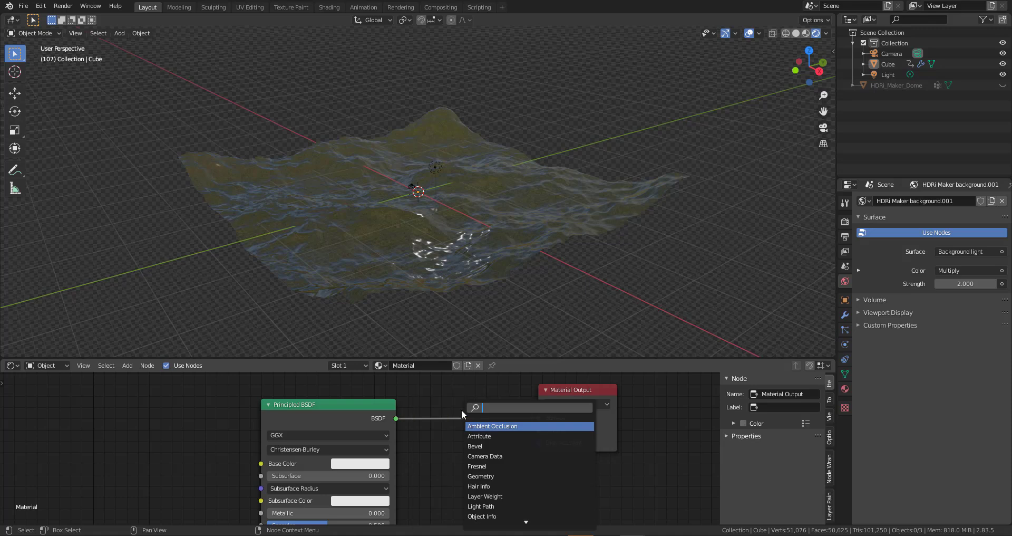
Step: Insert a Mix Shader on the BSDF link and feed an Emission shader into its second input
type("mi")
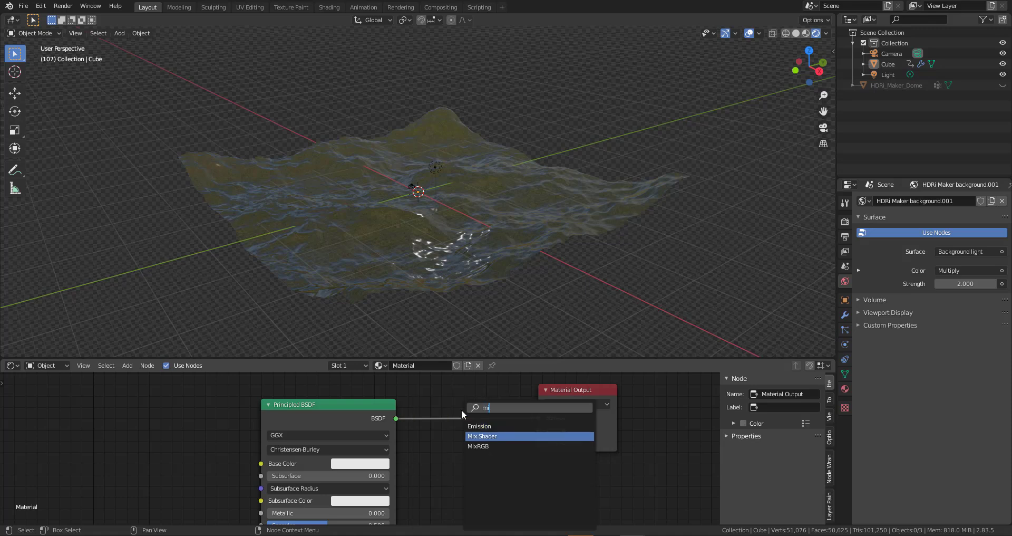
left_click(483, 436)
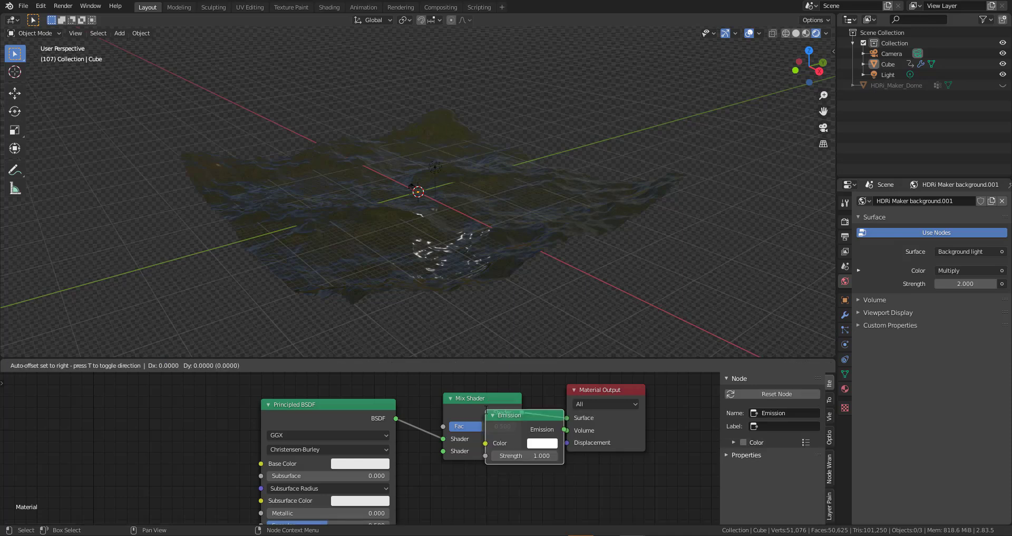
left_click_drag(523, 415, 477, 491)
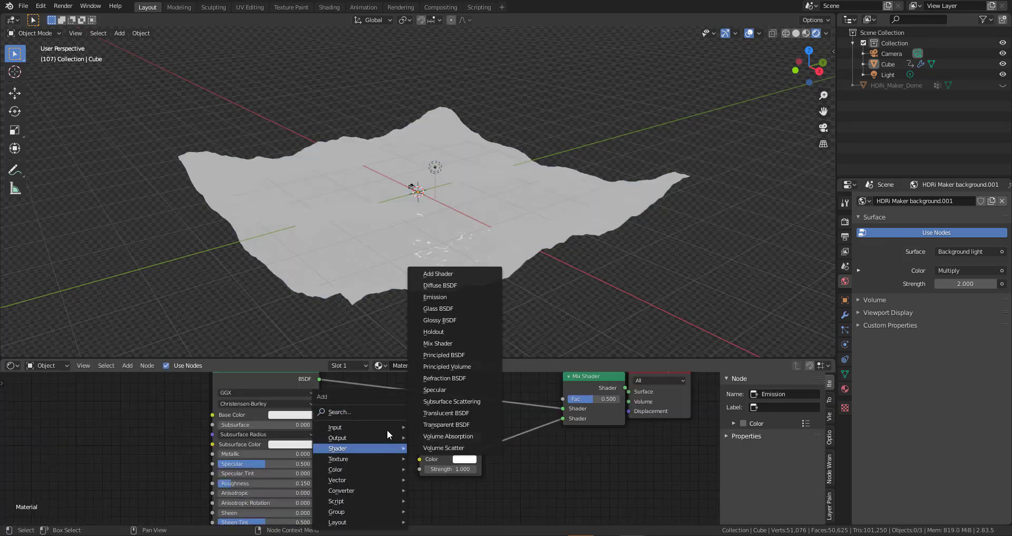
Step: Add an Attribute node placed next to the Emission node
type("at")
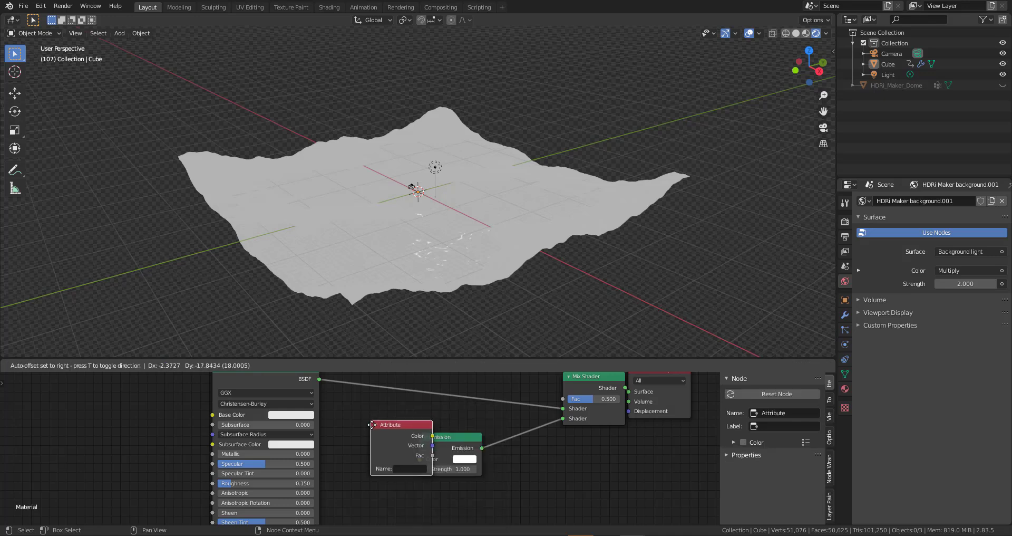
left_click_drag(401, 424, 362, 440)
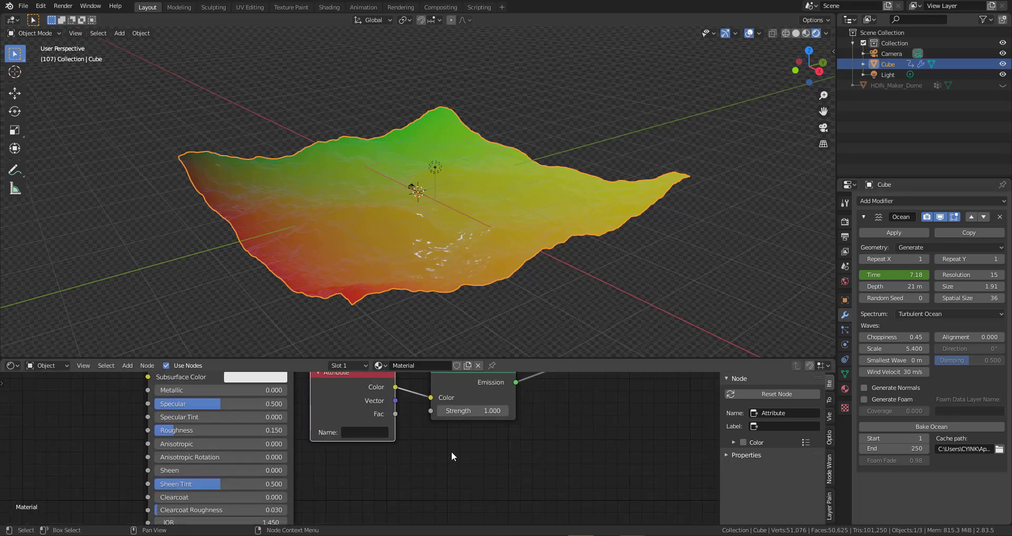
Step: Name the attribute form_, enable Generate Foam and set the Foam Data Layer Name to form_
left_click(365, 431)
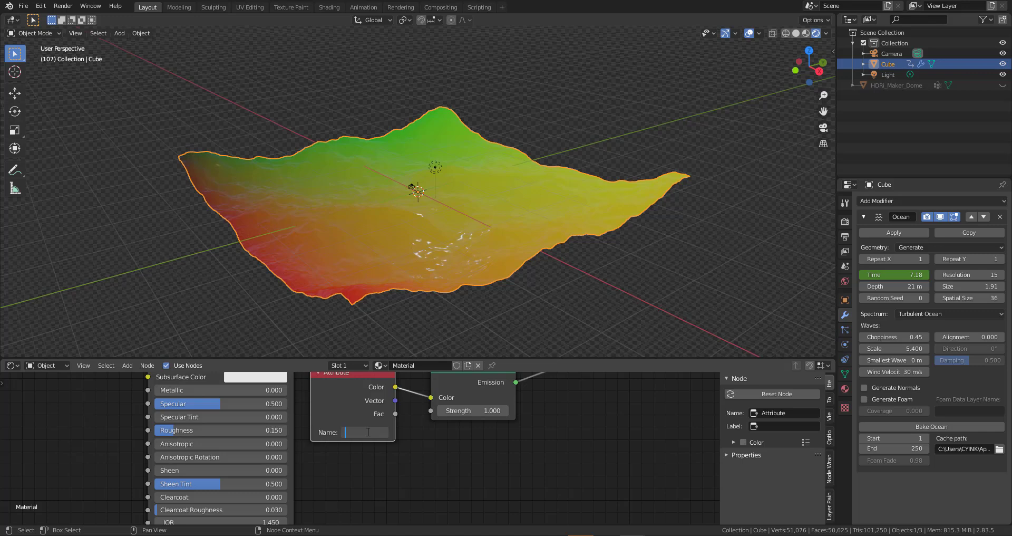
type("form_")
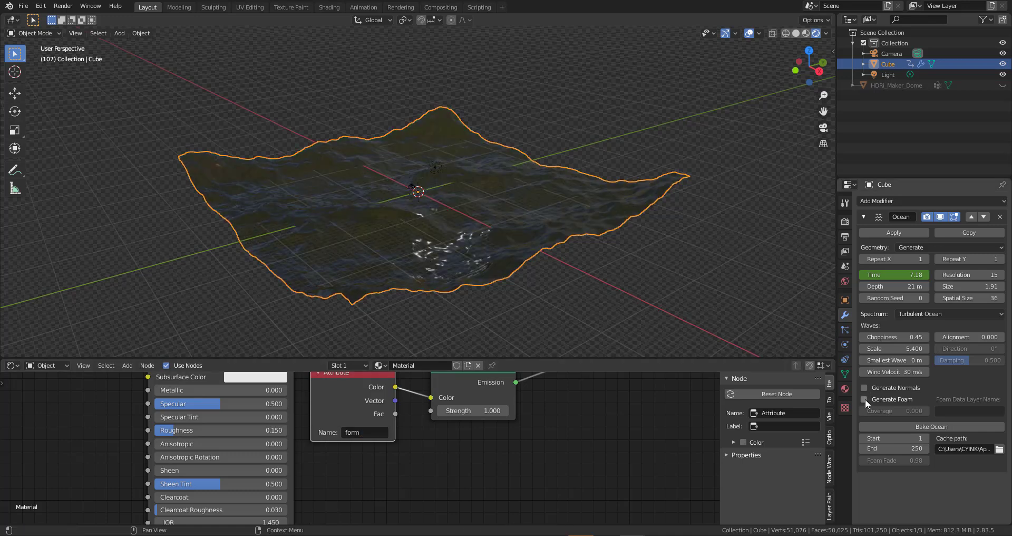
left_click(865, 399)
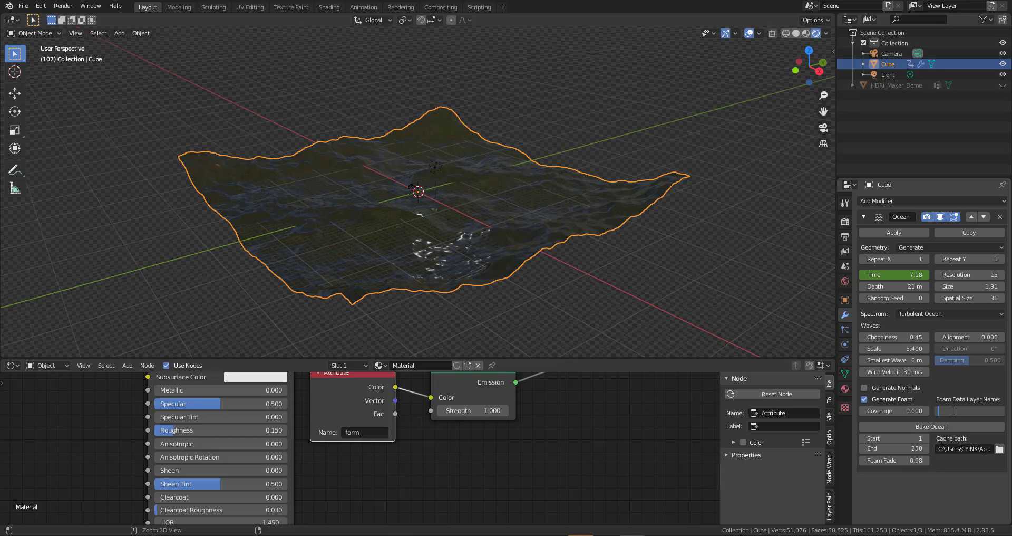
type("form_")
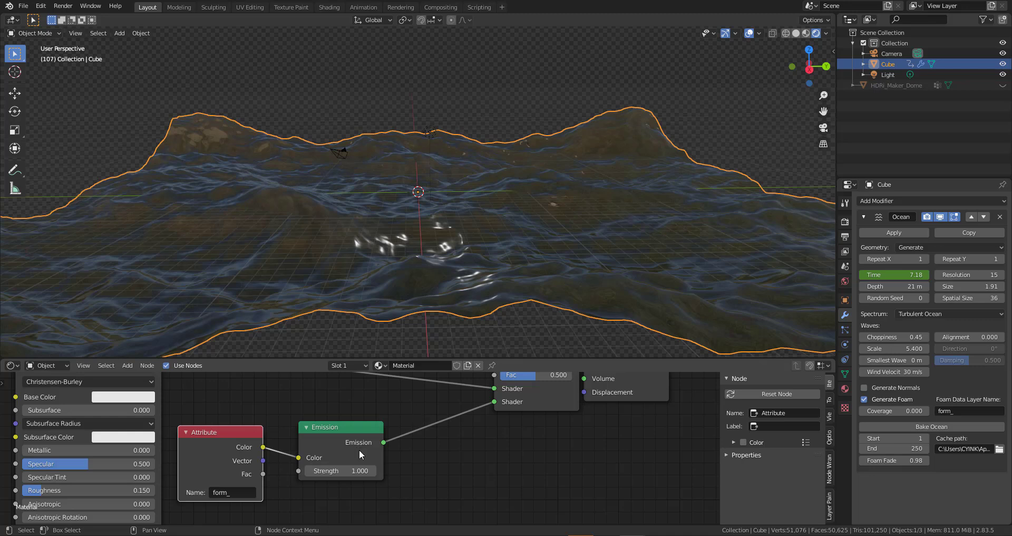
Step: Raise the Emission strength to 14.2 so the foam glows
left_click_drag(329, 470, 371, 470)
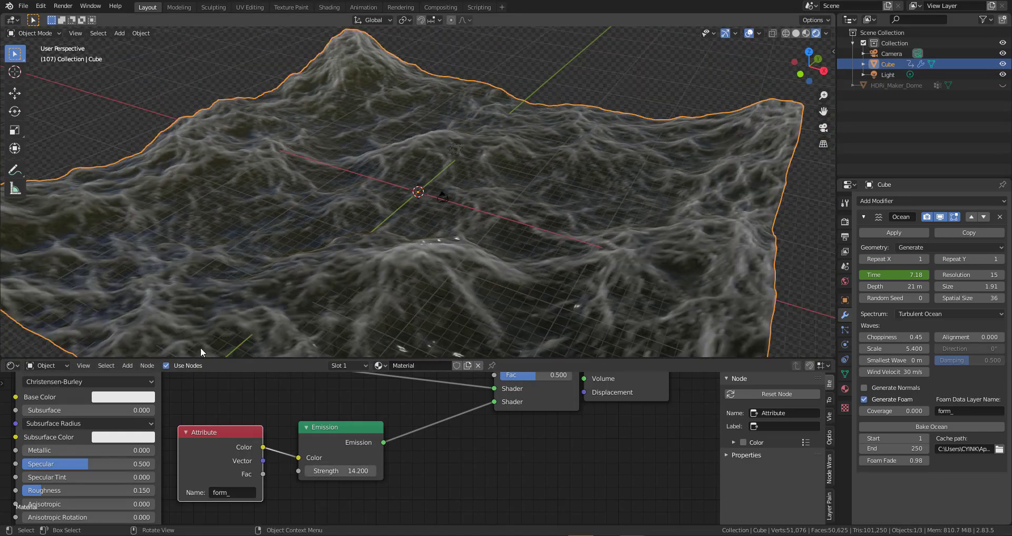
Step: Turn the lower node editor area into a Timeline
left_click(11, 365)
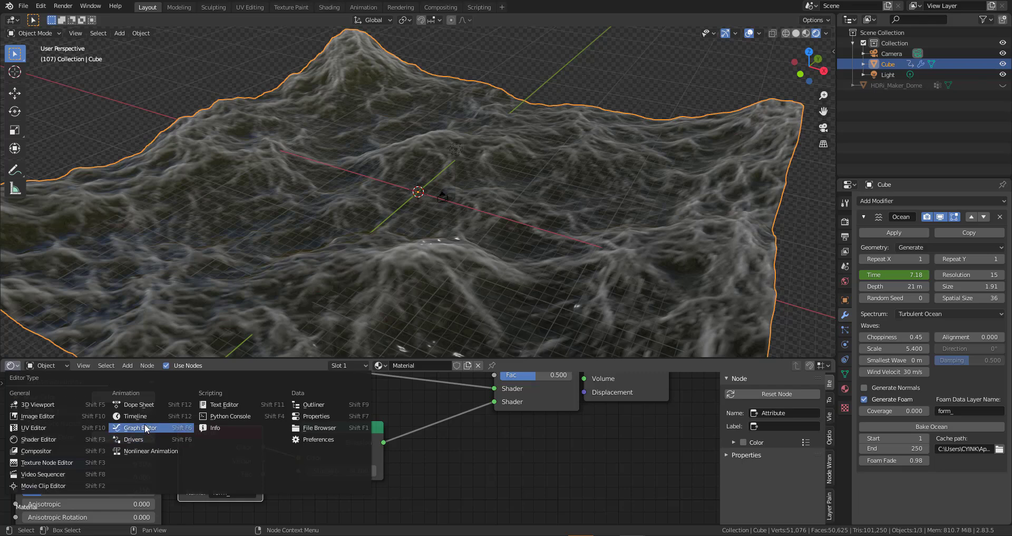
mouse_move(136, 416)
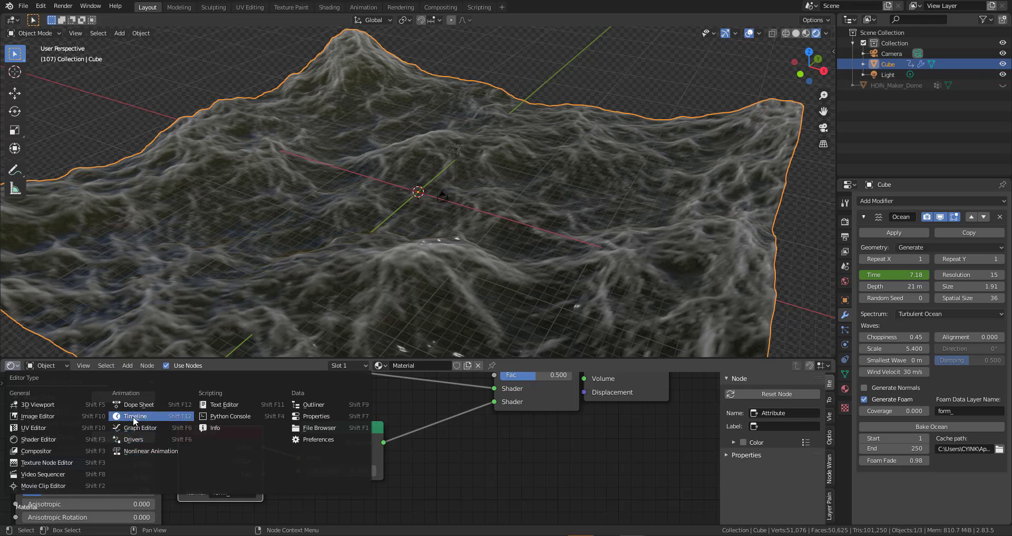
left_click(136, 416)
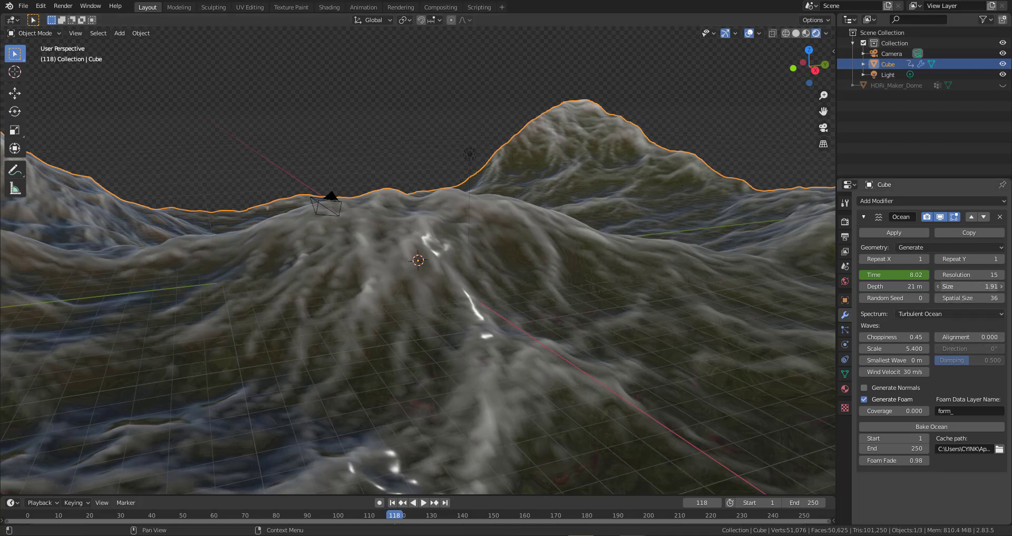
Step: Raise the Ocean modifier resolution to 25 and inspect the denser waves
left_click_drag(968, 286, 962, 286)
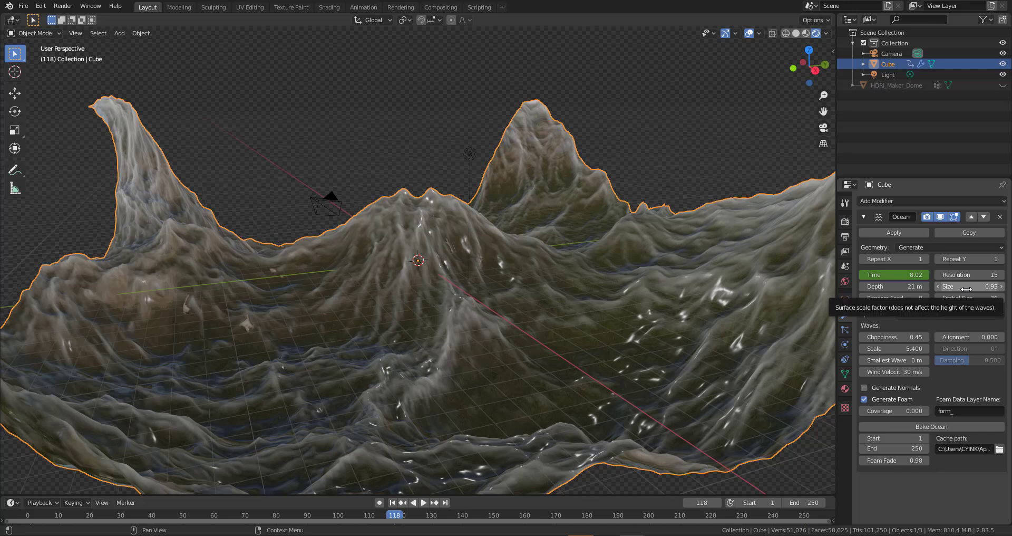
mouse_move(793, 314)
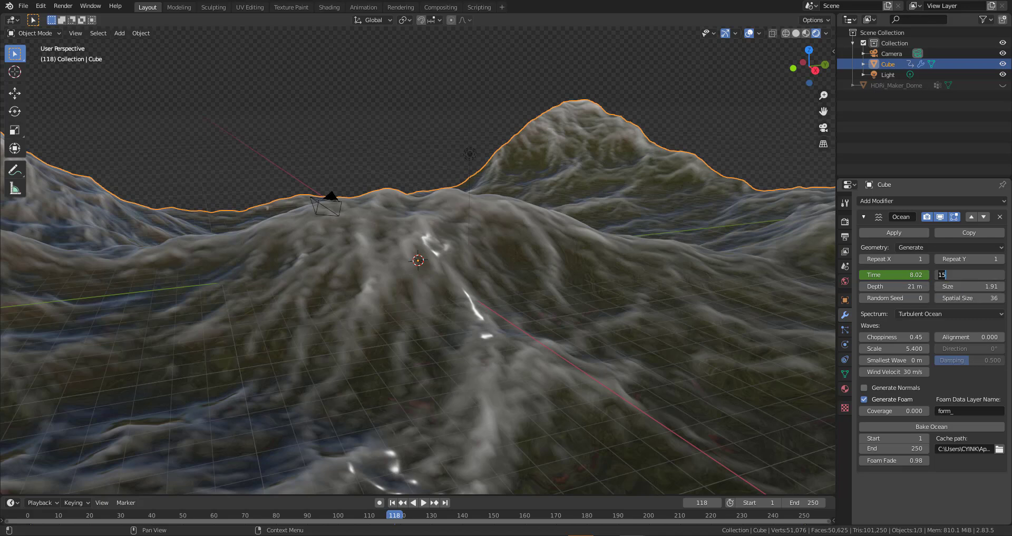
type("25")
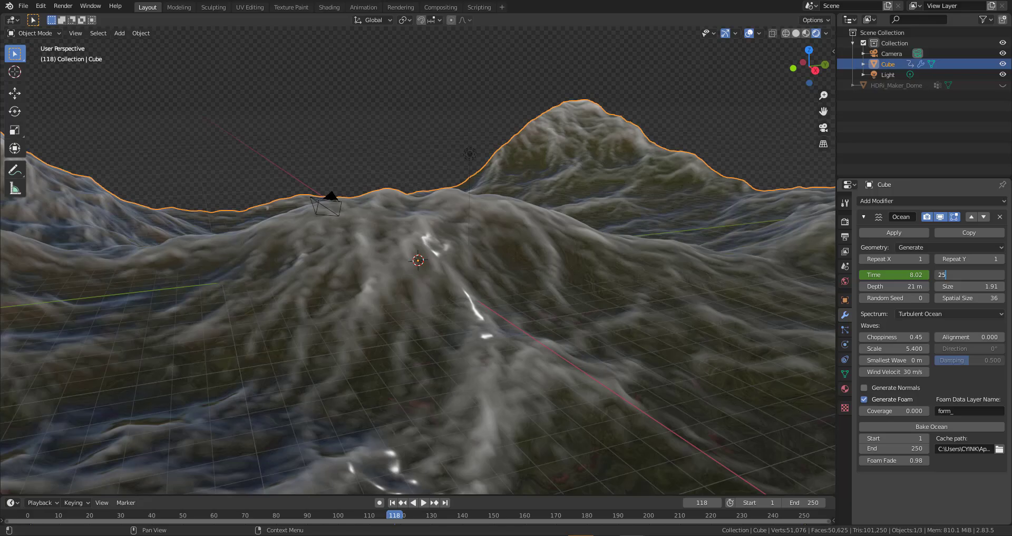
type("25")
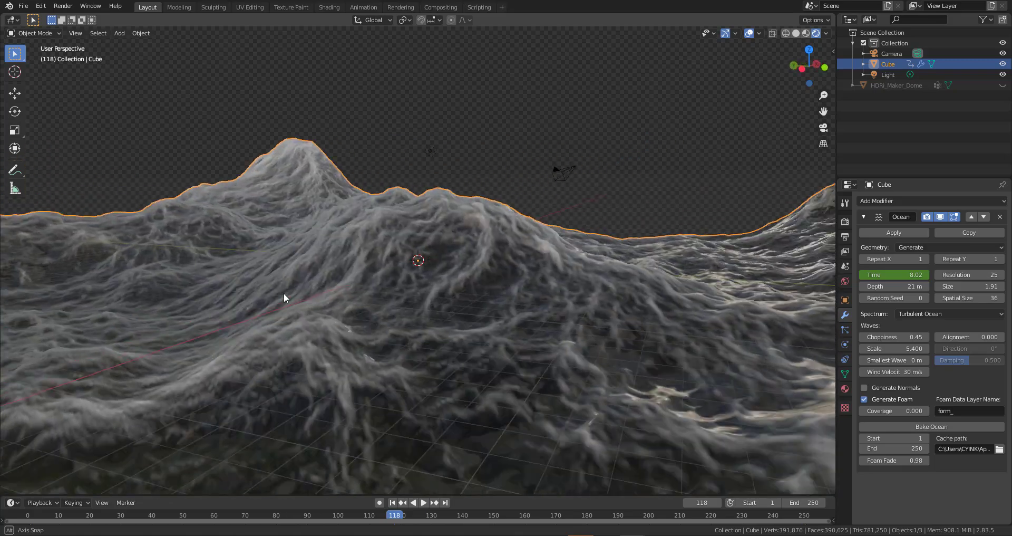
left_click_drag(283, 298, 414, 268)
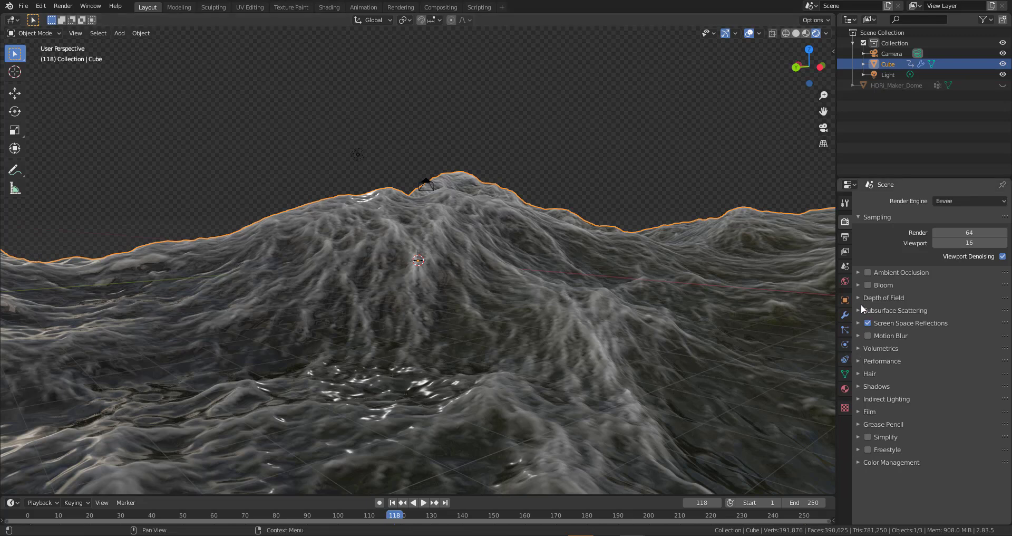
Step: Enable Ambient Occlusion and Bloom in Eevee, inspect the foam, and rewind to frame 1
left_click(868, 272)
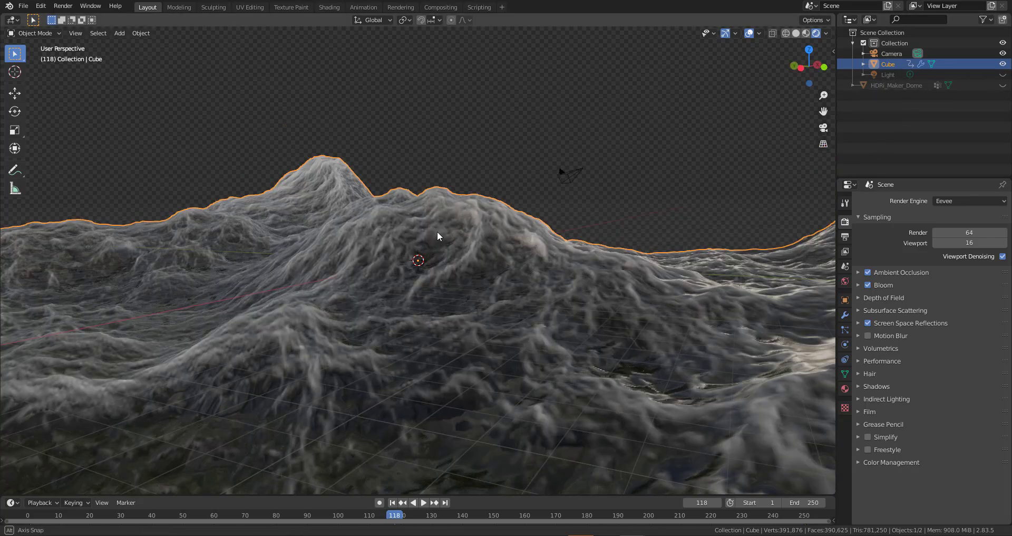
left_click_drag(437, 235, 478, 247)
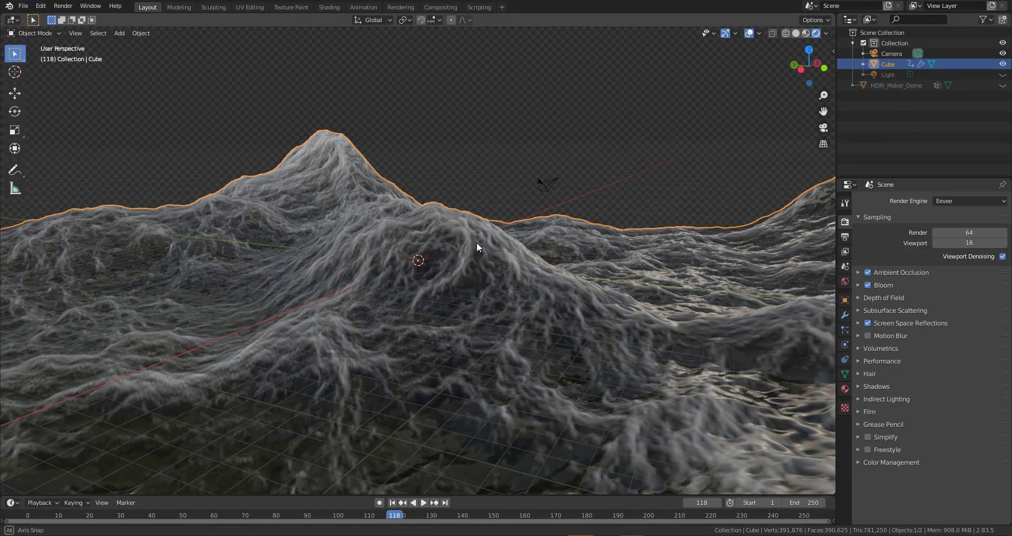
left_click_drag(478, 247, 485, 258)
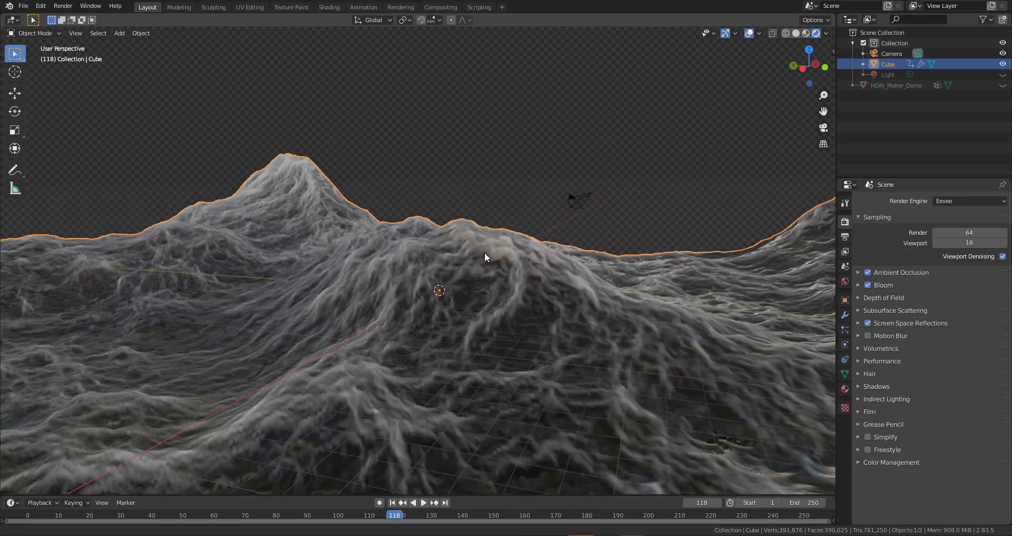
left_click_drag(485, 258, 496, 312)
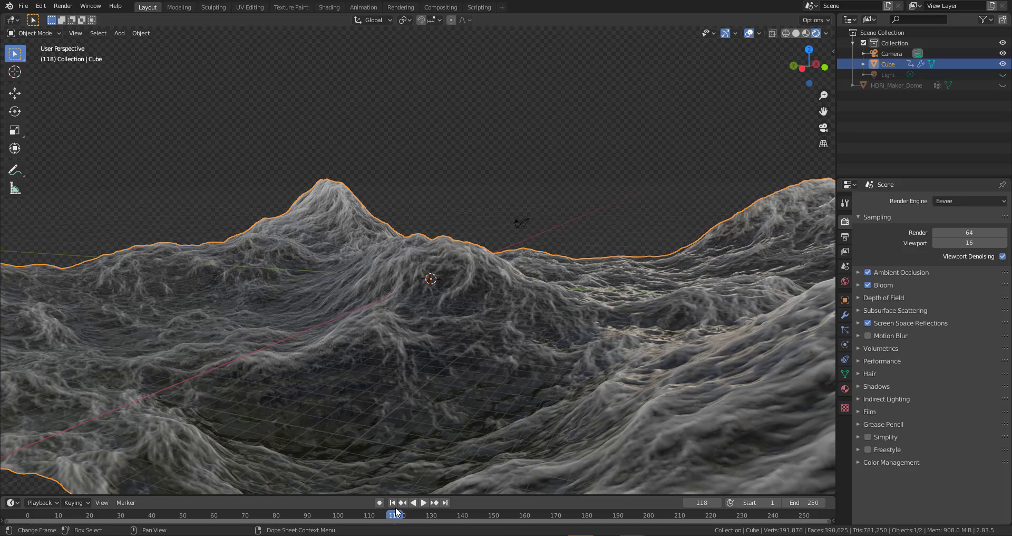
left_click(391, 502)
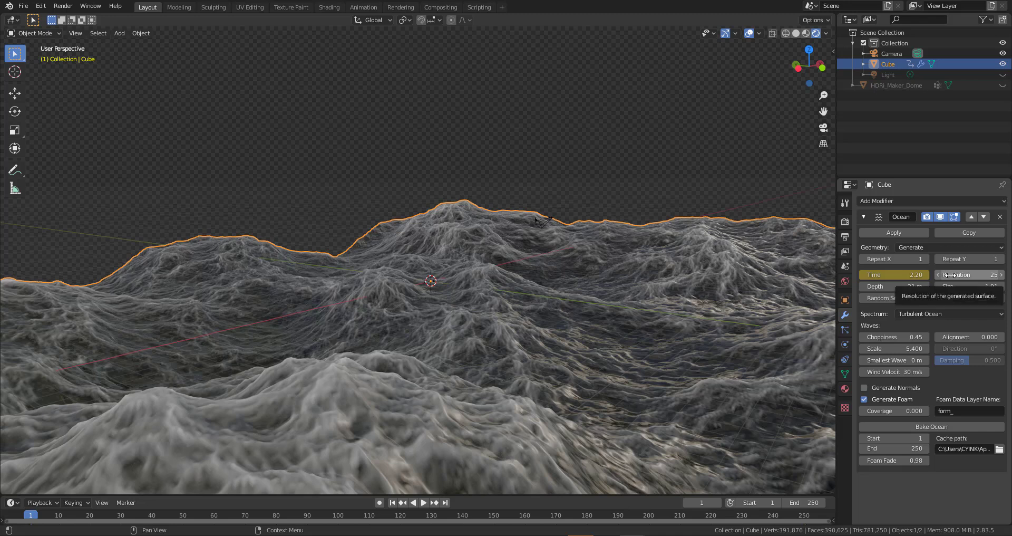
Step: Set the Ocean modifier resolution to 30 and inspect the detailed foam
left_click(967, 274)
type("10")
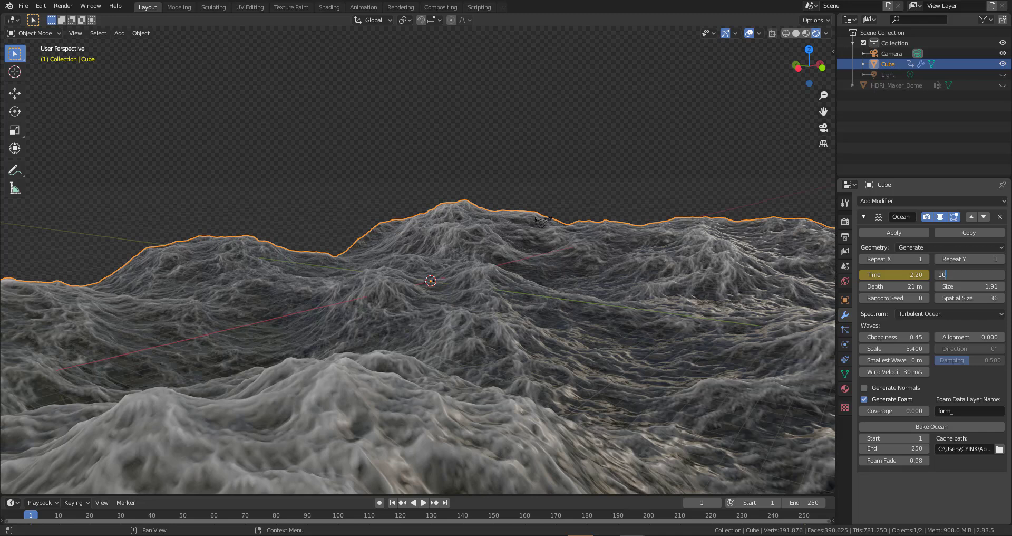
left_click(967, 274)
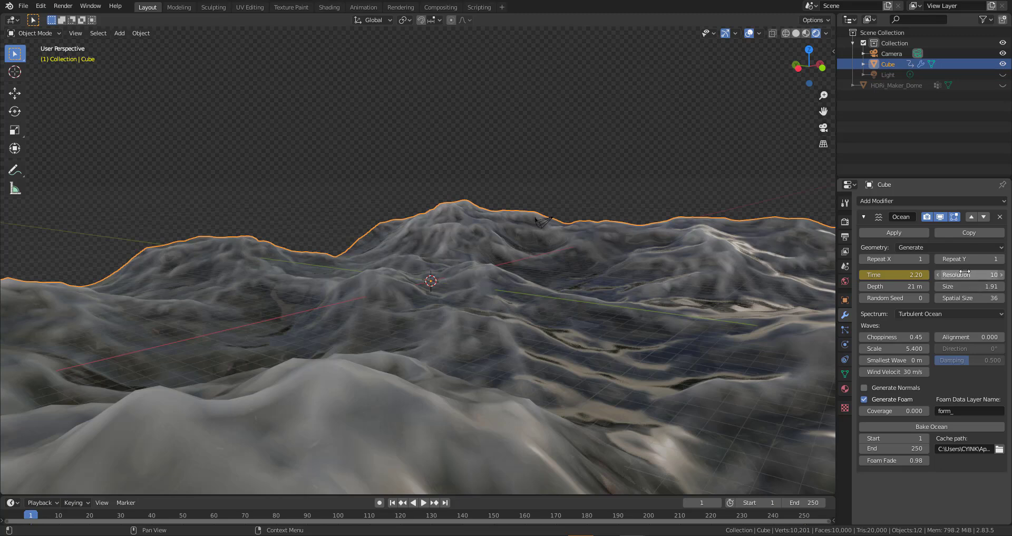
left_click(985, 274)
type("30")
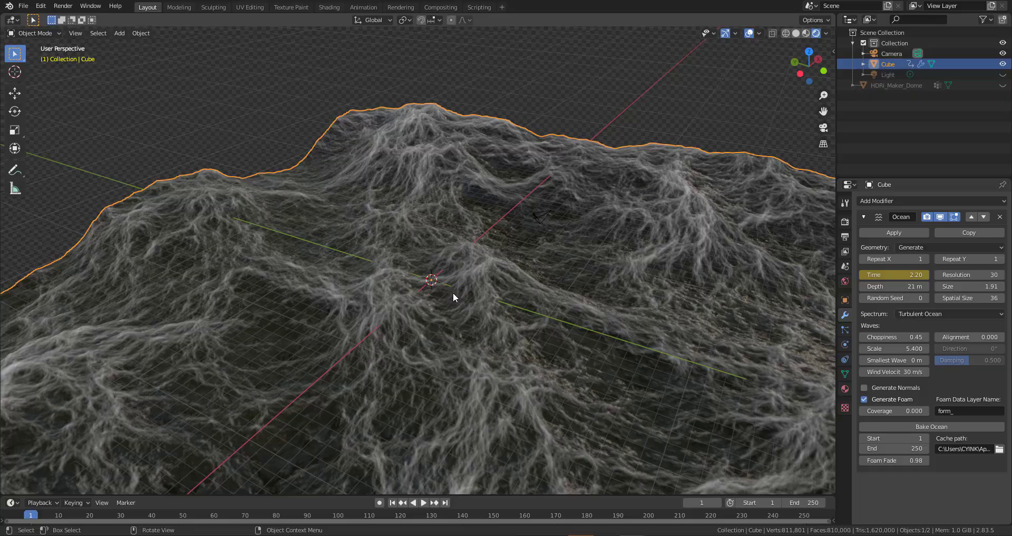
left_click_drag(452, 298, 642, 341)
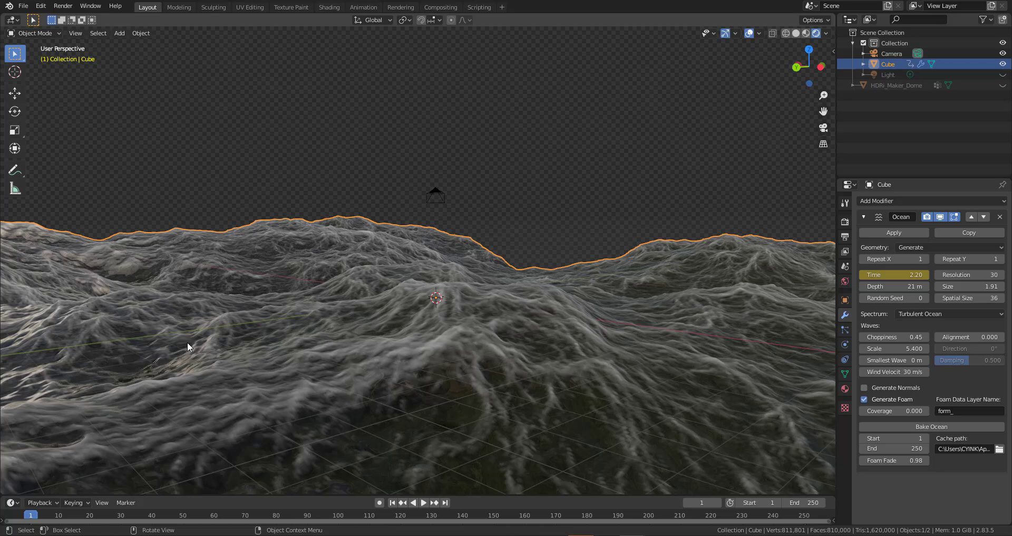
Step: Switch to the Shading workspace for a Cycles rendered camera preview
left_click(329, 8)
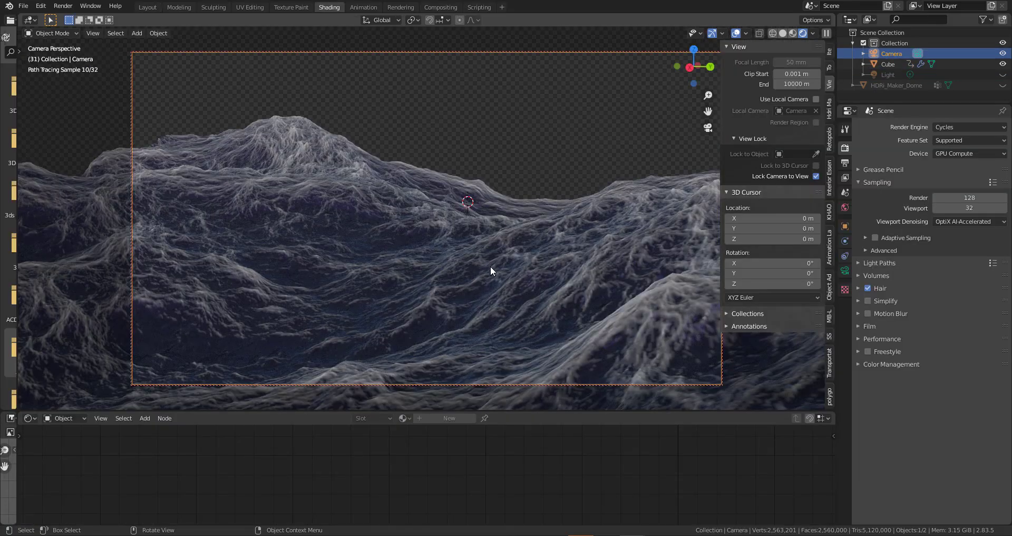